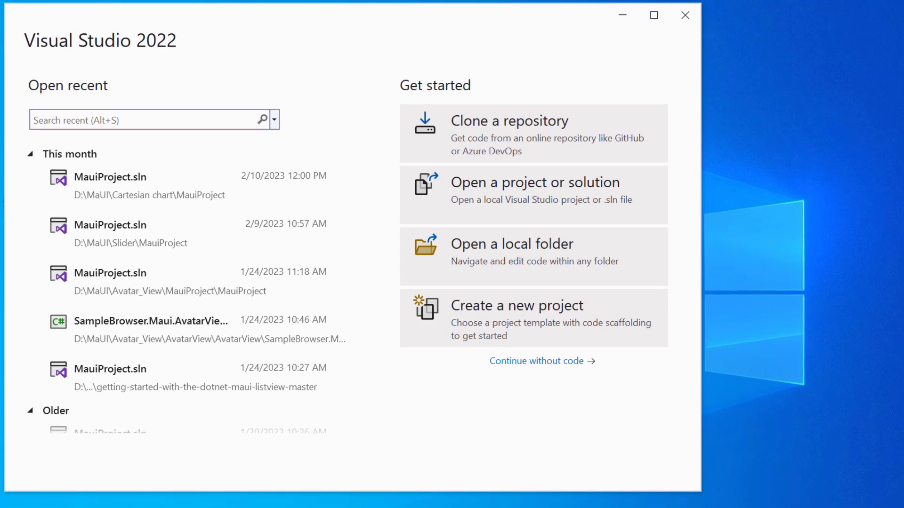
pyautogui.moveTo(610, 337)
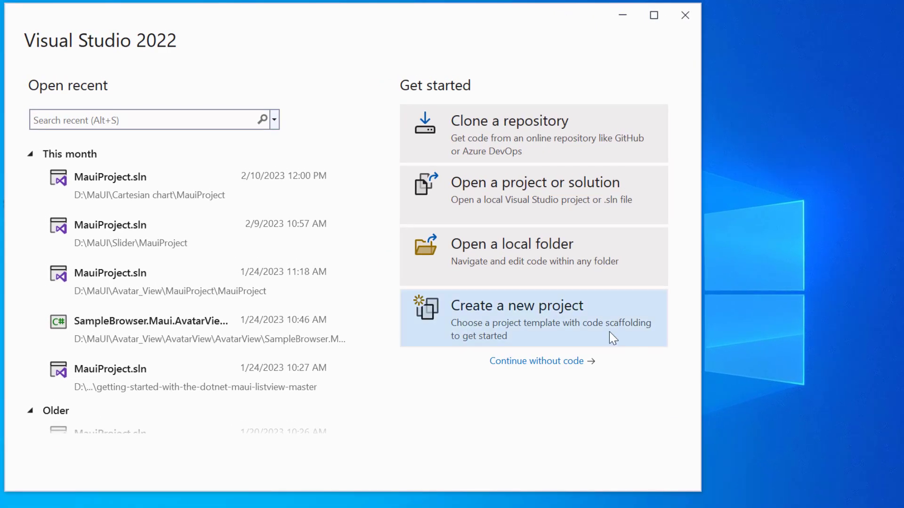
# Create a .NET MAUI App project named MauiProject in D:\MaUI\ targeting .NET 7.0
pyautogui.click(517, 306)
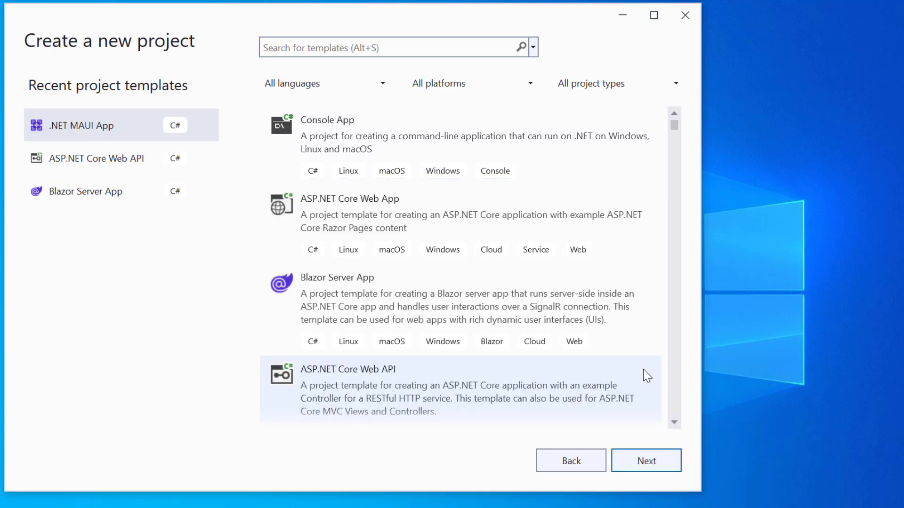
pyautogui.moveTo(99, 139)
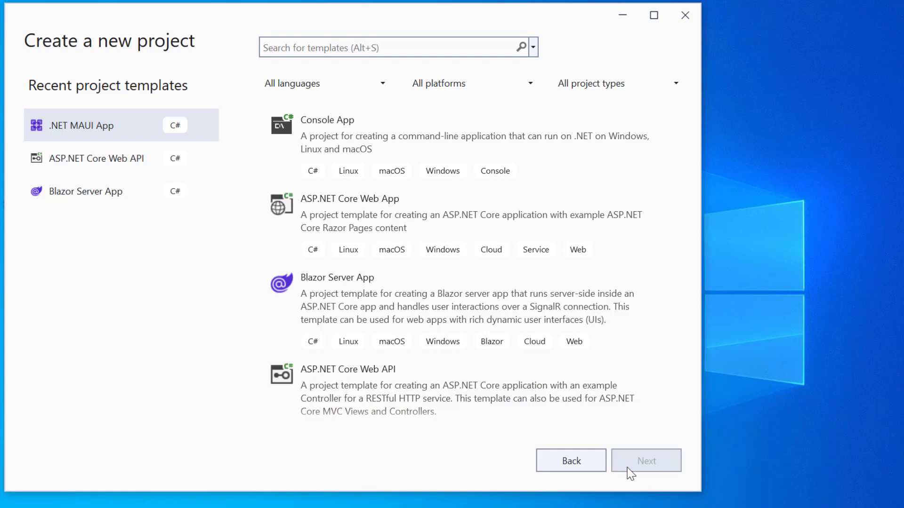
pyautogui.click(646, 461)
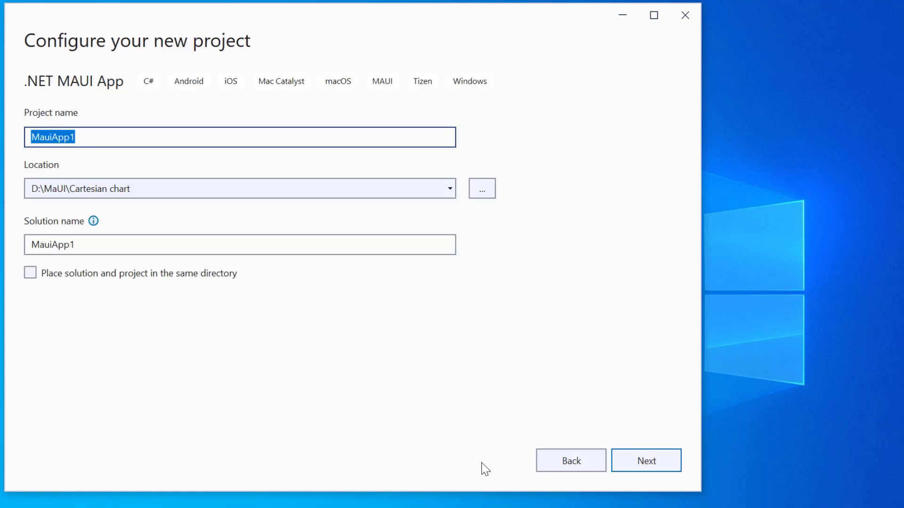
pyautogui.write('Maui')
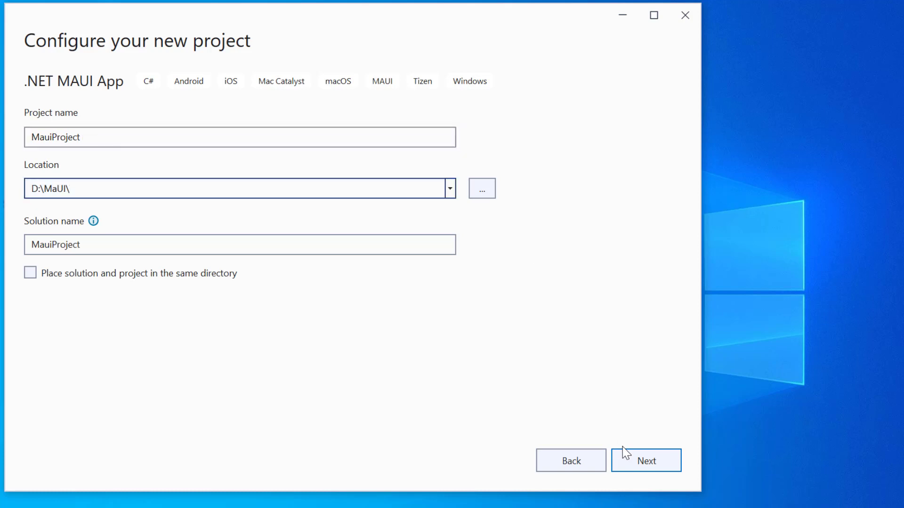
pyautogui.click(647, 460)
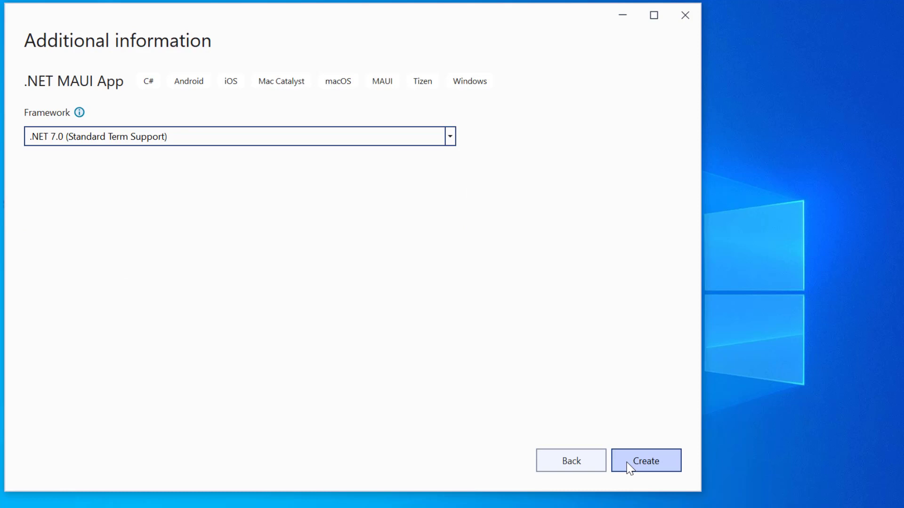
pyautogui.moveTo(617, 414)
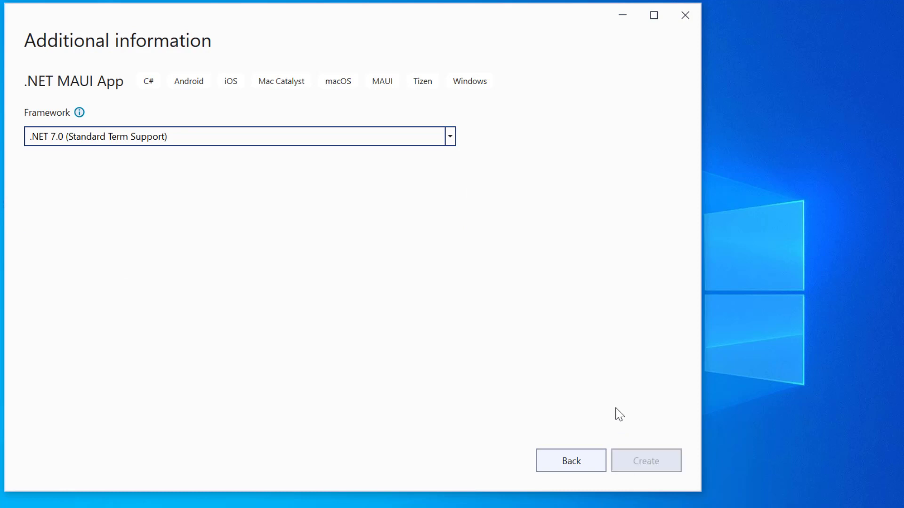
pyautogui.click(646, 460)
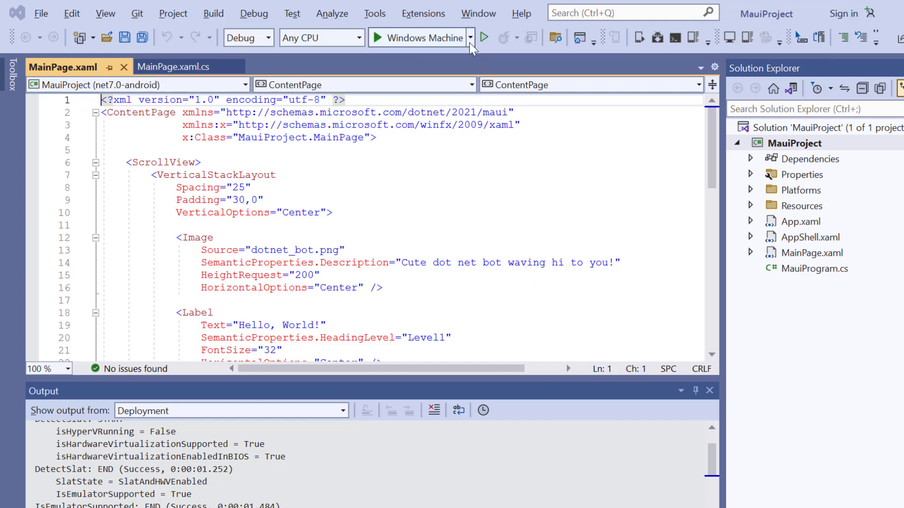
# Run the default app on the Pixel 5 - API 32 emulator, then open NuGet Package Manager
pyautogui.click(471, 38)
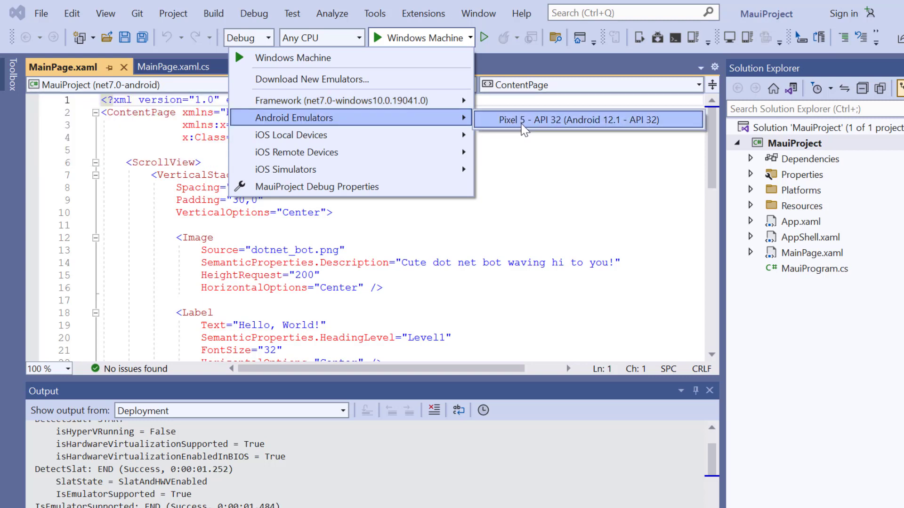
pyautogui.click(586, 120)
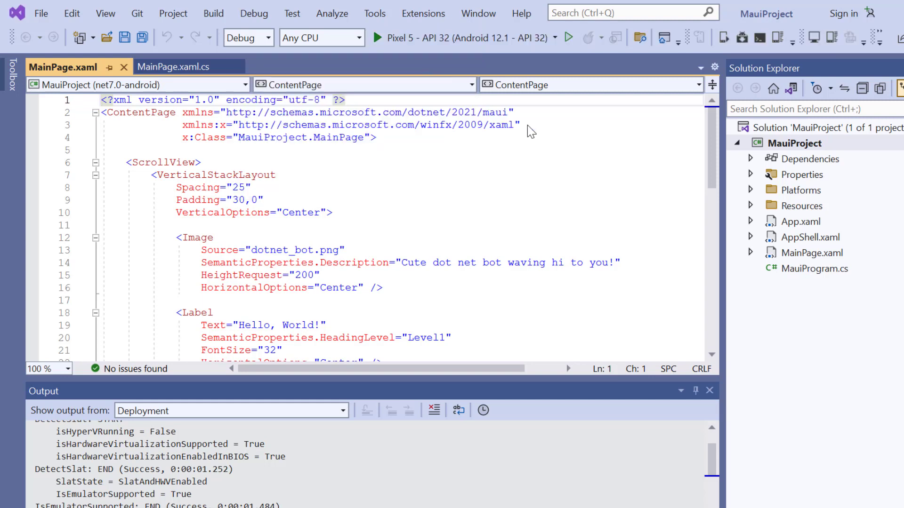
pyautogui.click(570, 38)
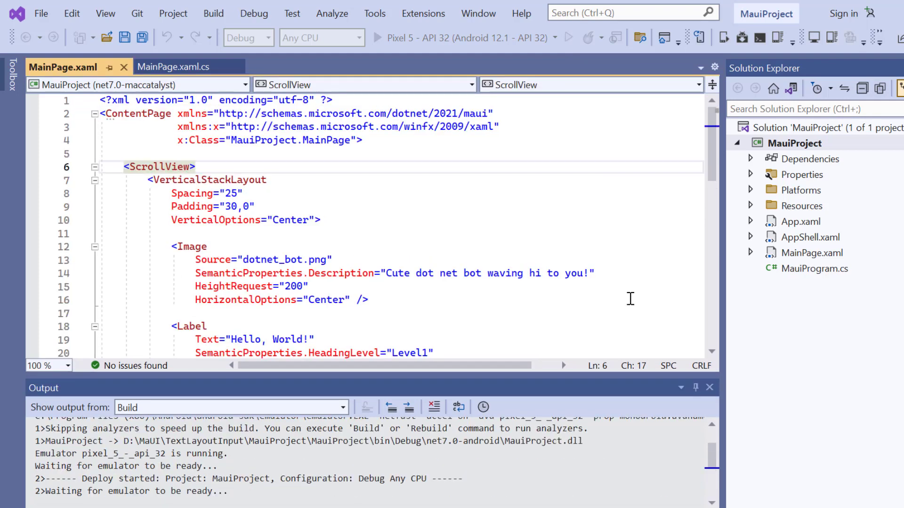
pyautogui.click(194, 166)
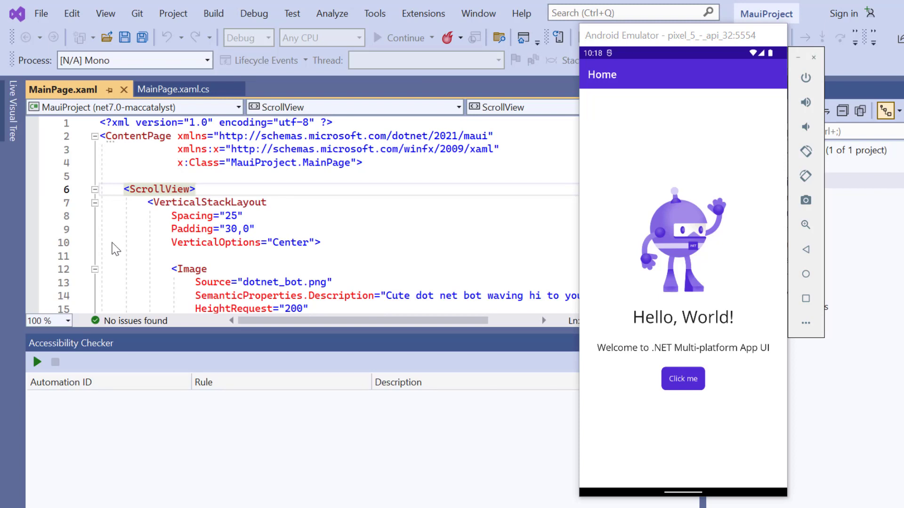
pyautogui.click(196, 189)
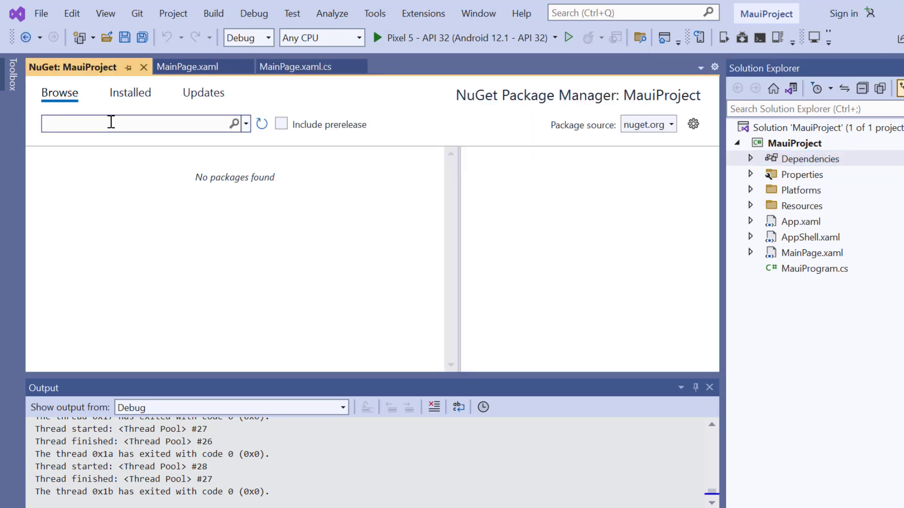
# Search NuGet for Syncfusion and install Syncfusion.Maui.Core 20.4.51
pyautogui.write('Syncfusion')
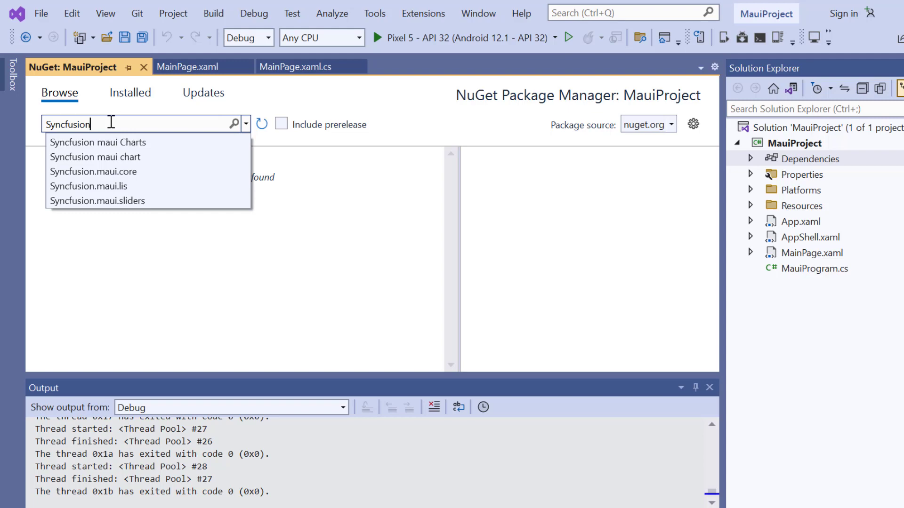
pyautogui.moveTo(108, 161)
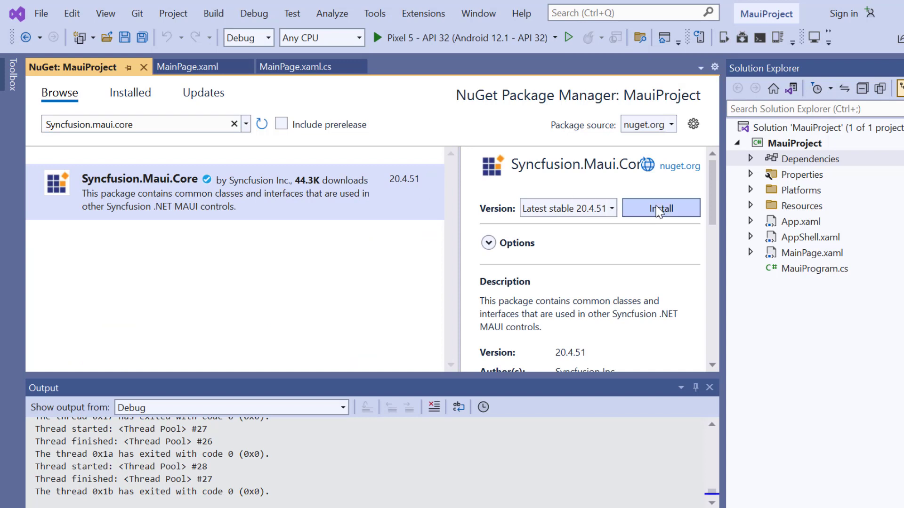
pyautogui.click(661, 208)
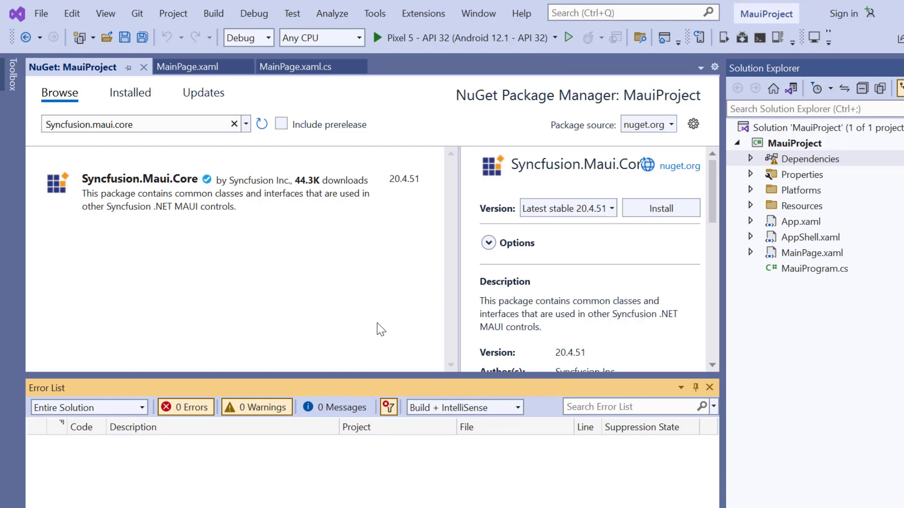
pyautogui.moveTo(570, 357)
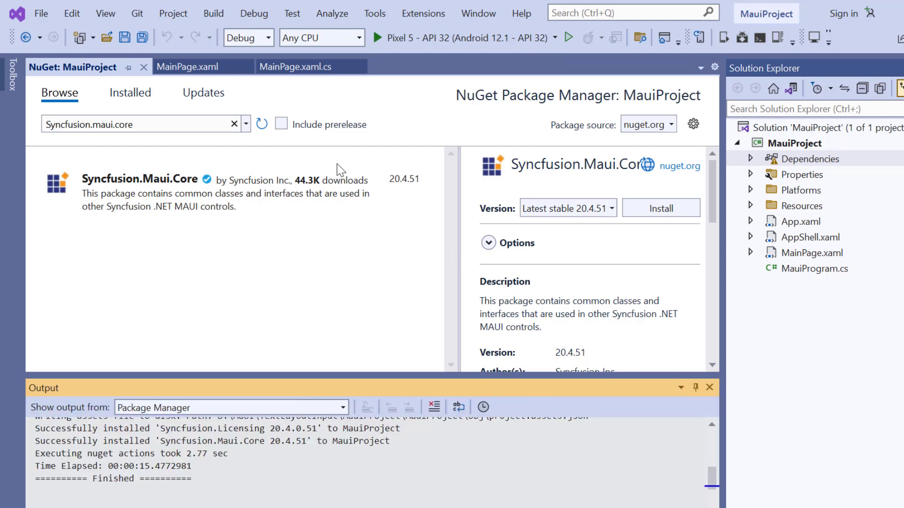
pyautogui.moveTo(812, 274)
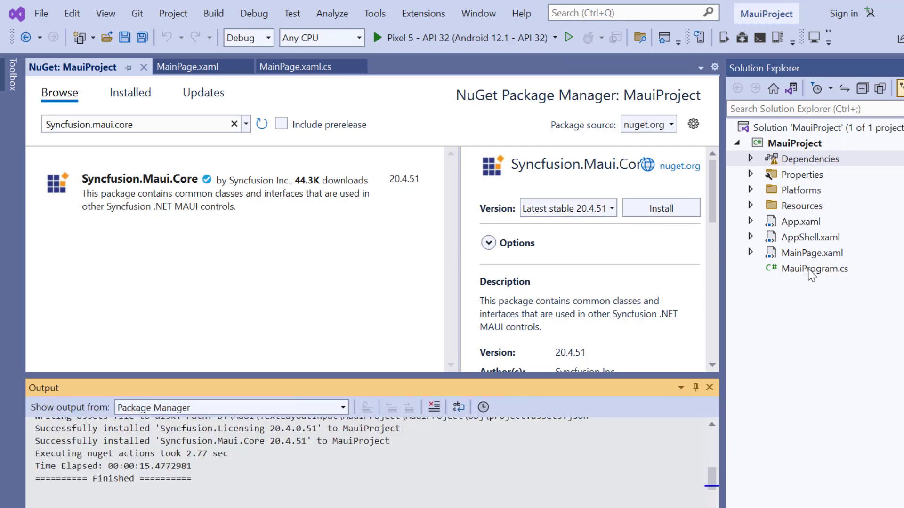
# Add using Syncfusion.Maui.Core.Hosting and .ConfigureSyncfusionCore() to MauiProgram.cs, then save
pyautogui.doubleClick(814, 268)
pyautogui.write('u')
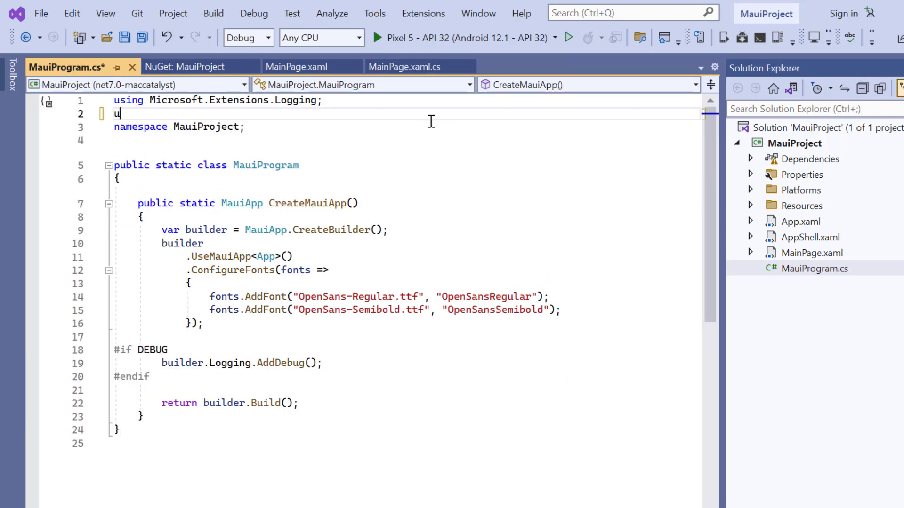
pyautogui.write('sing')
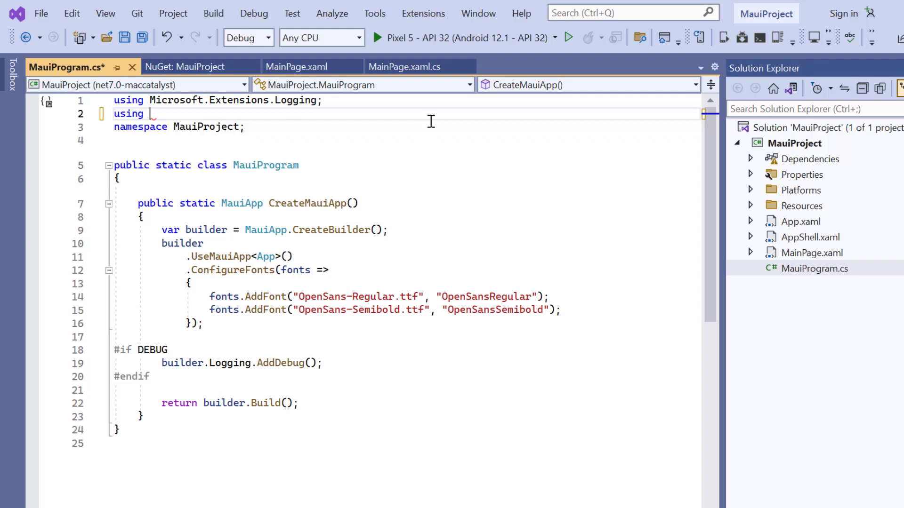
pyautogui.write('Syncfus')
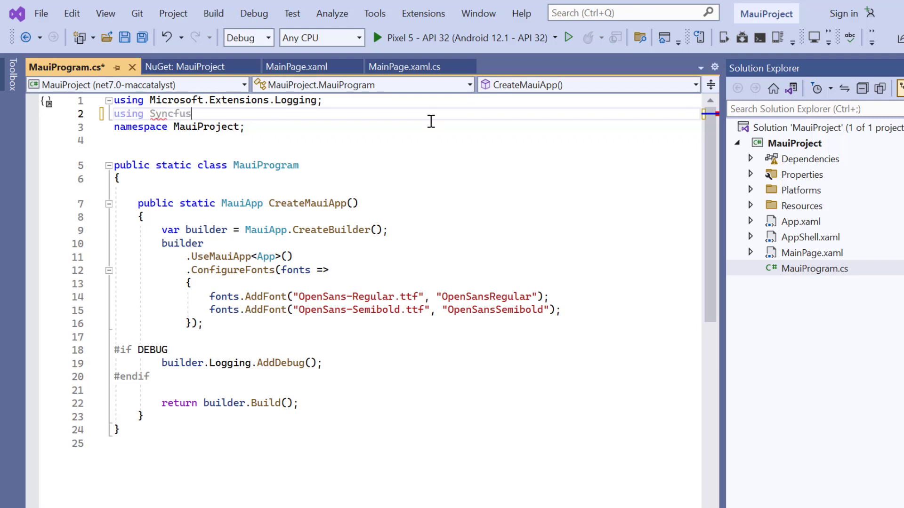
pyautogui.write('.Maui.Co')
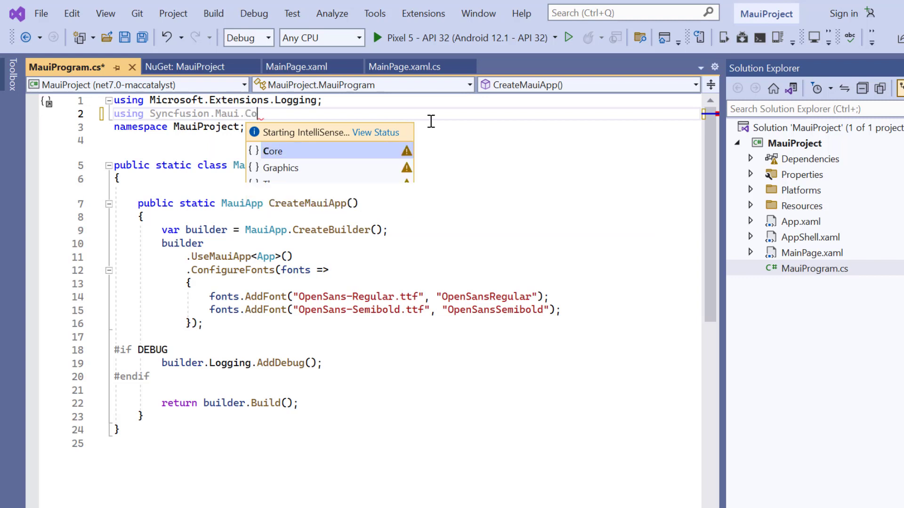
pyautogui.write('re.Ho')
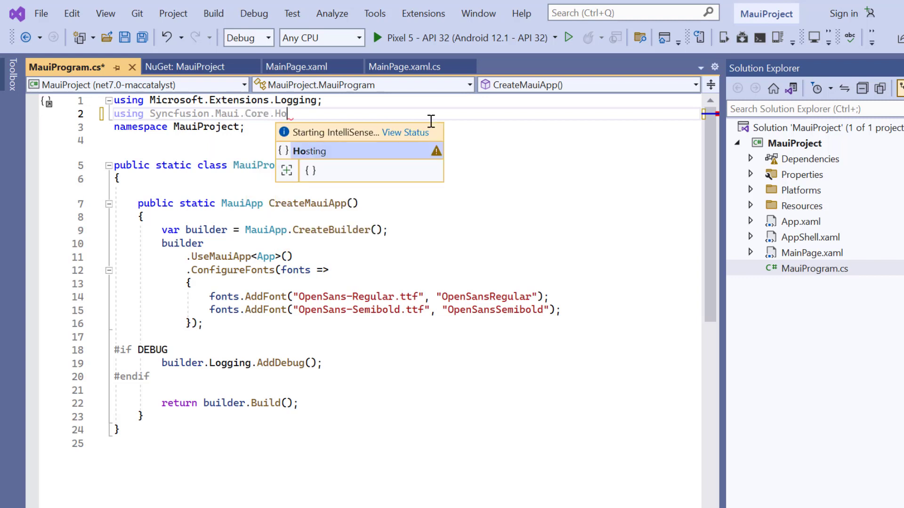
pyautogui.write('sting;')
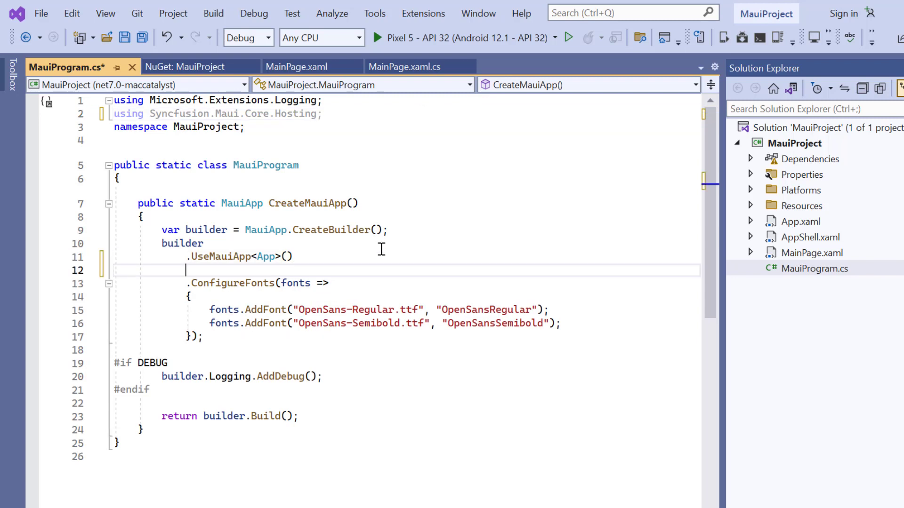
pyautogui.write('.configureSy')
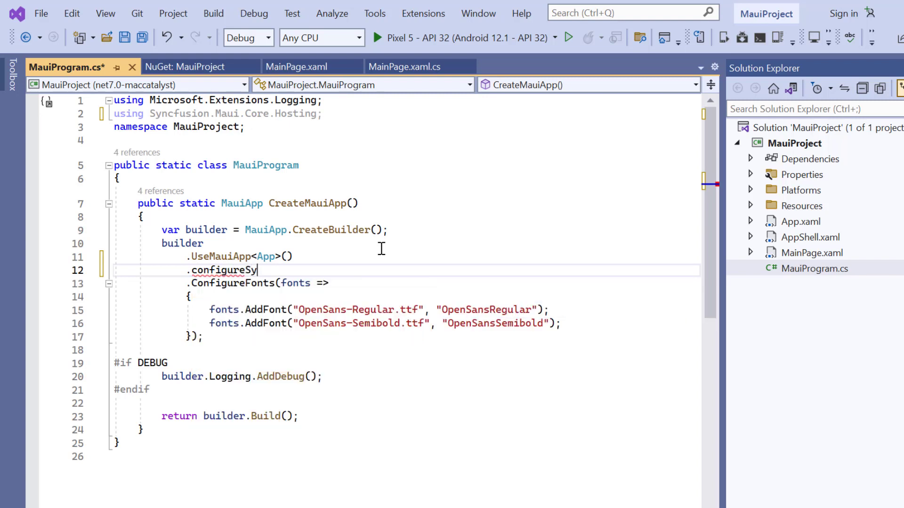
pyautogui.write('ncfusionCore()')
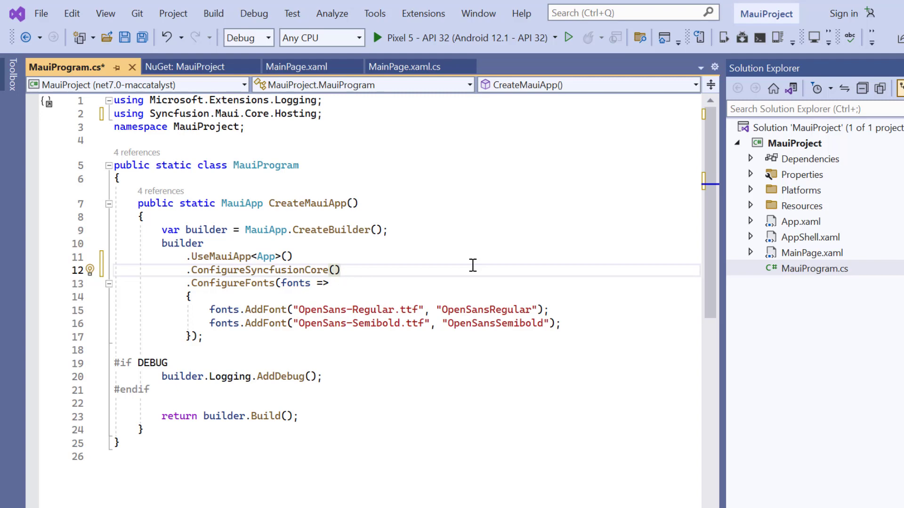
pyautogui.press('Ctrl+S')
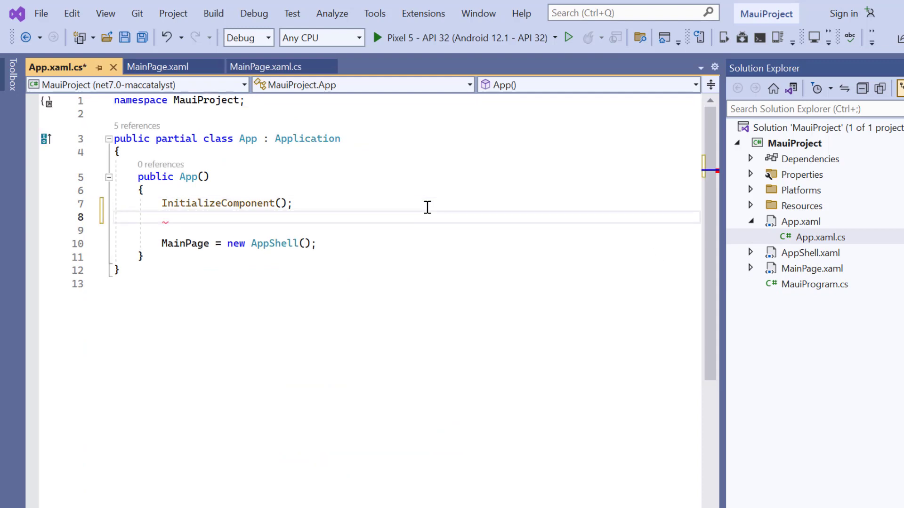
# Add SyncfusionLicenseProvider.RegisterLicense to App.xaml.cs, save, close it, and select MainPage's ScrollView
pyautogui.write('Sync')
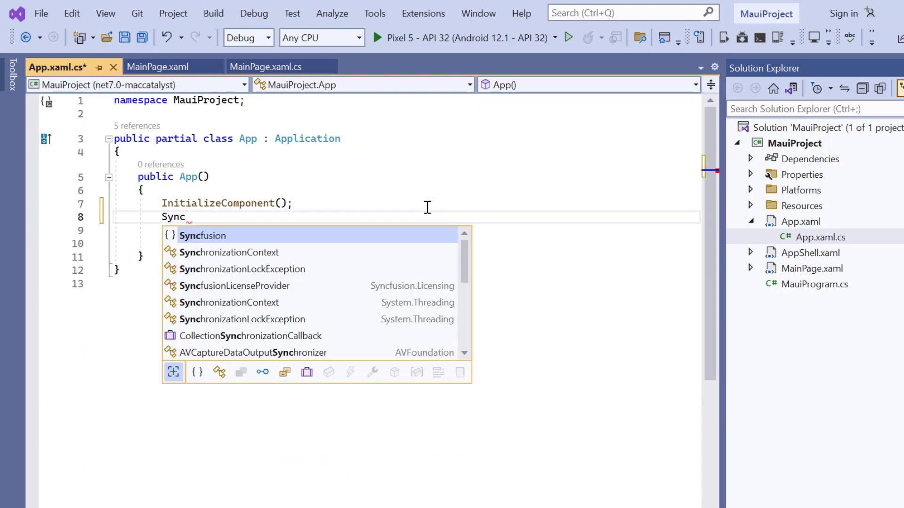
pyautogui.write('fusion.Licensing.SyncfusionLicenseProvider')
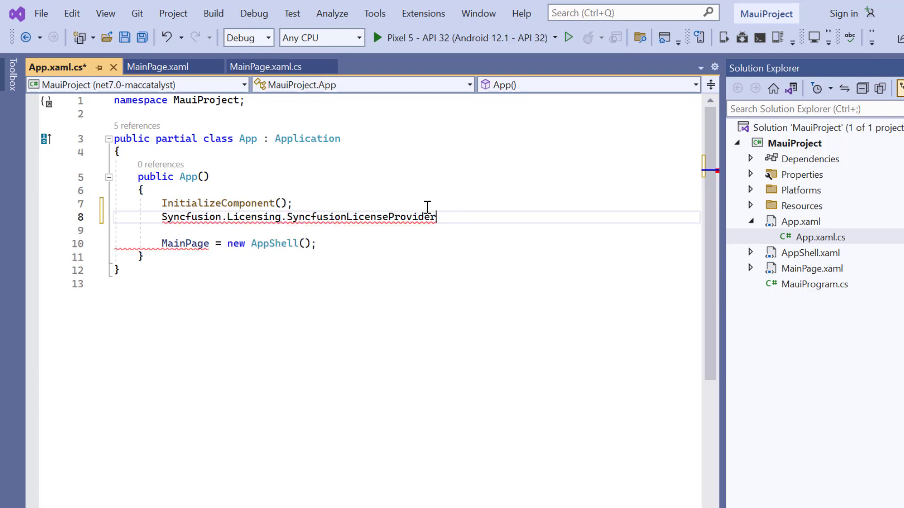
pyautogui.write('.Re')
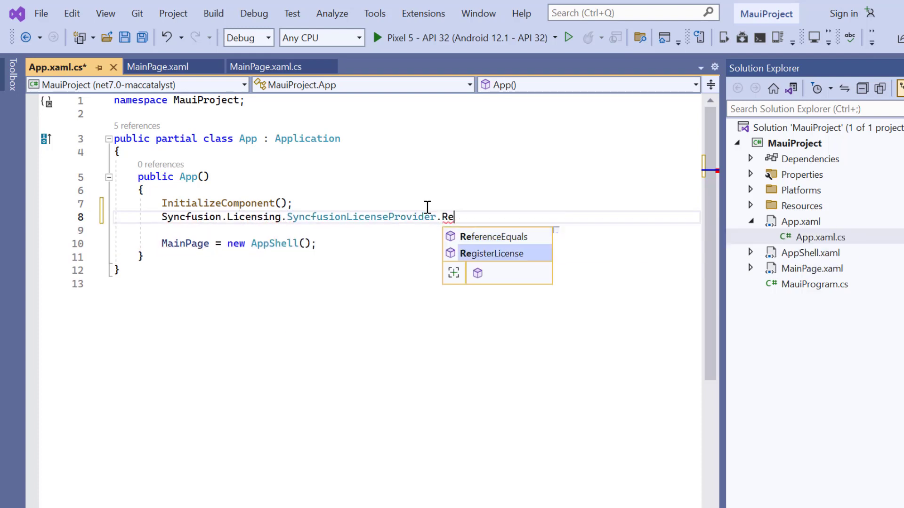
pyautogui.press('Tab')
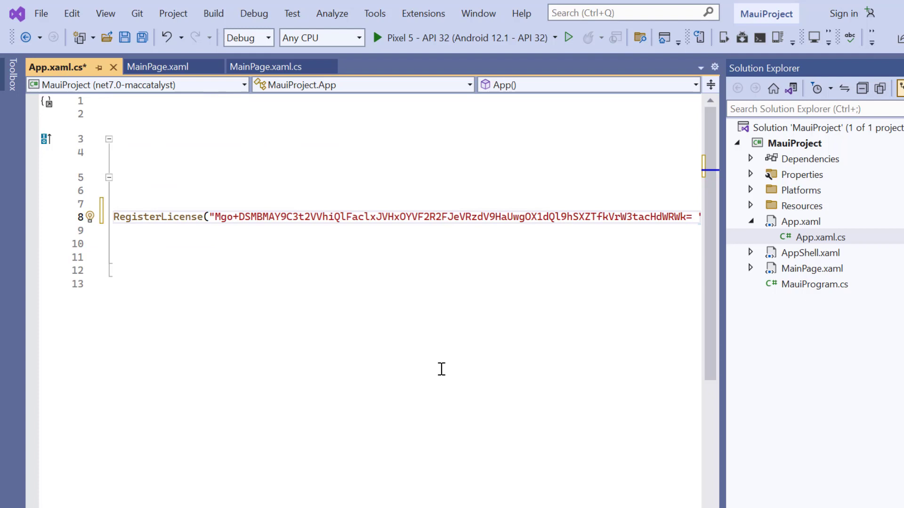
pyautogui.press('Ctrl+S')
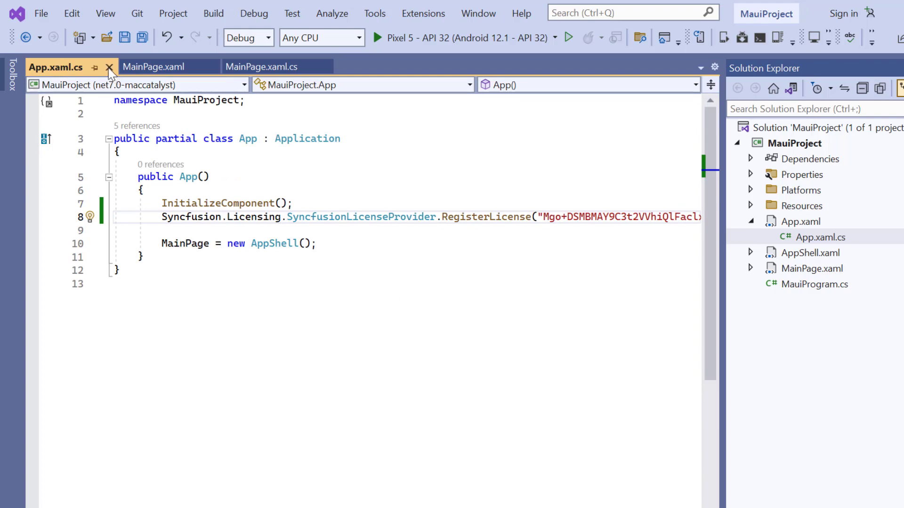
pyautogui.click(111, 66)
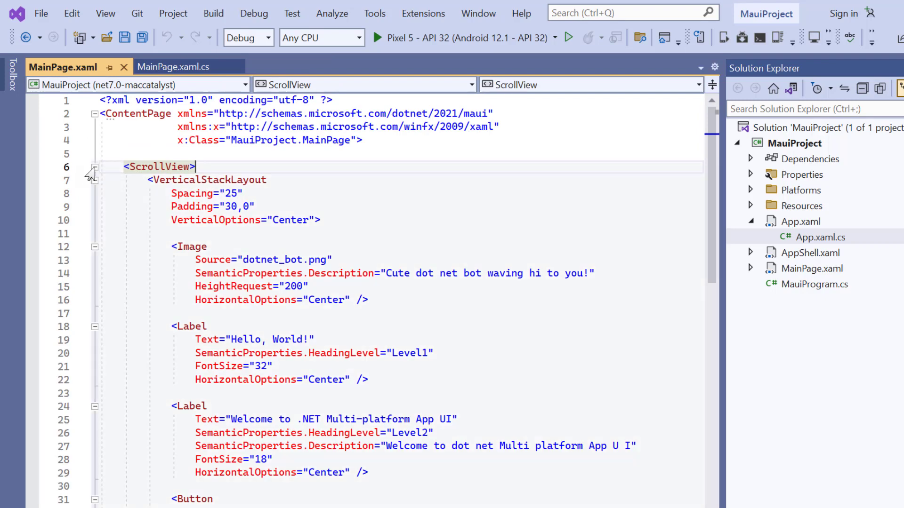
pyautogui.click(94, 168)
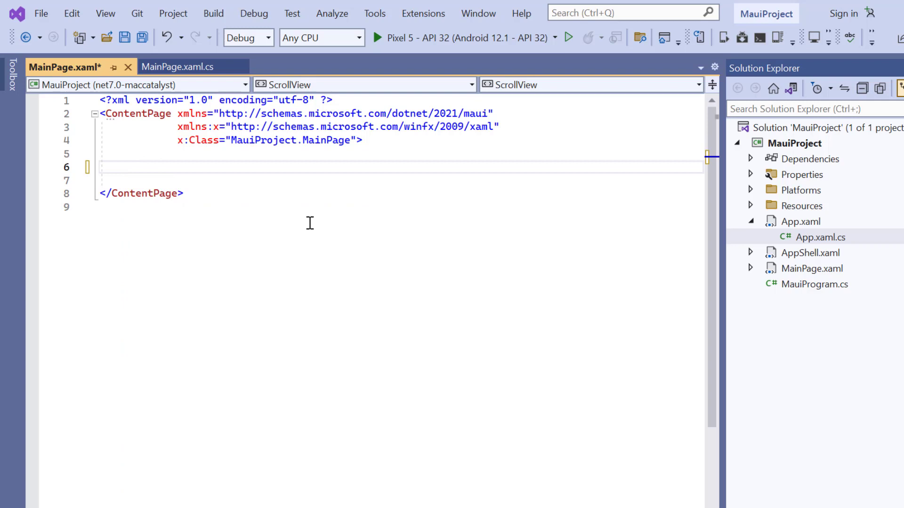
# Declare xmlns:sf="clr-namespace:Syncfusion.Maui.Core;assembly=Syncfusion.Maui.Core" on the ContentPage
pyautogui.press('Enter')
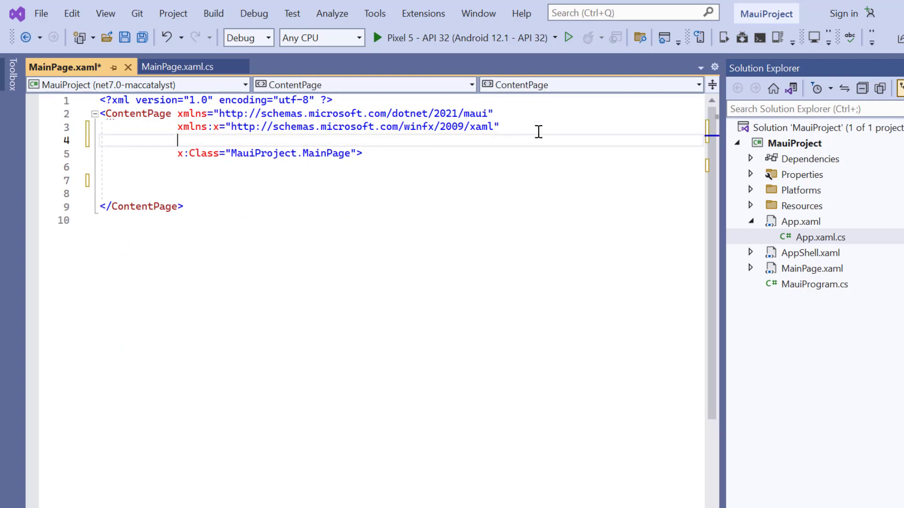
pyautogui.write('xml')
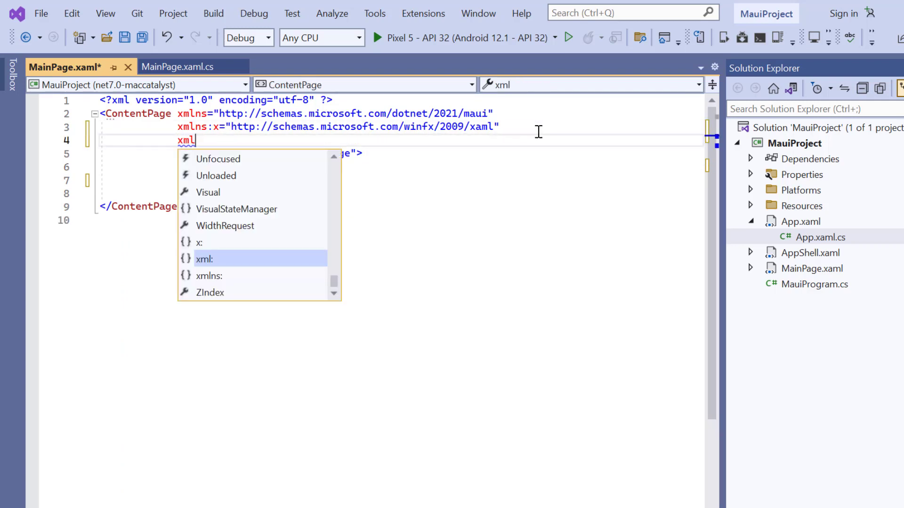
pyautogui.write('ns:sf')
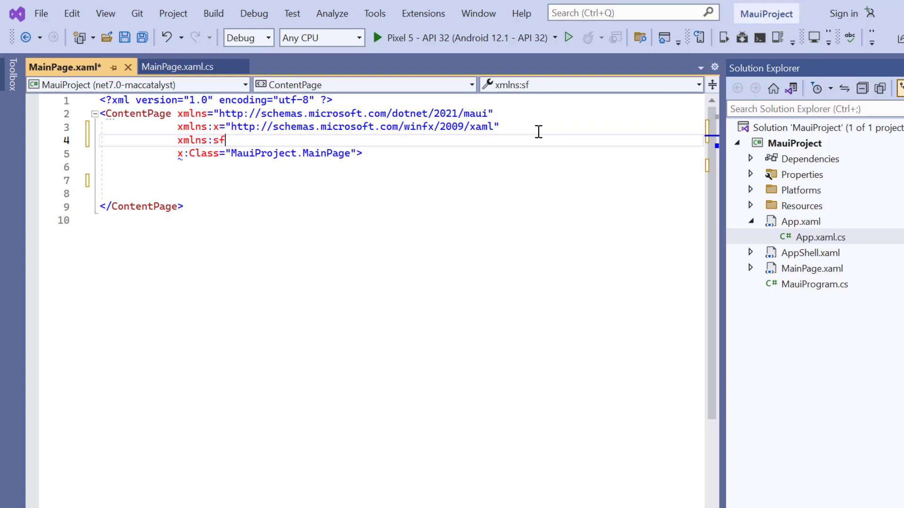
pyautogui.write('="')
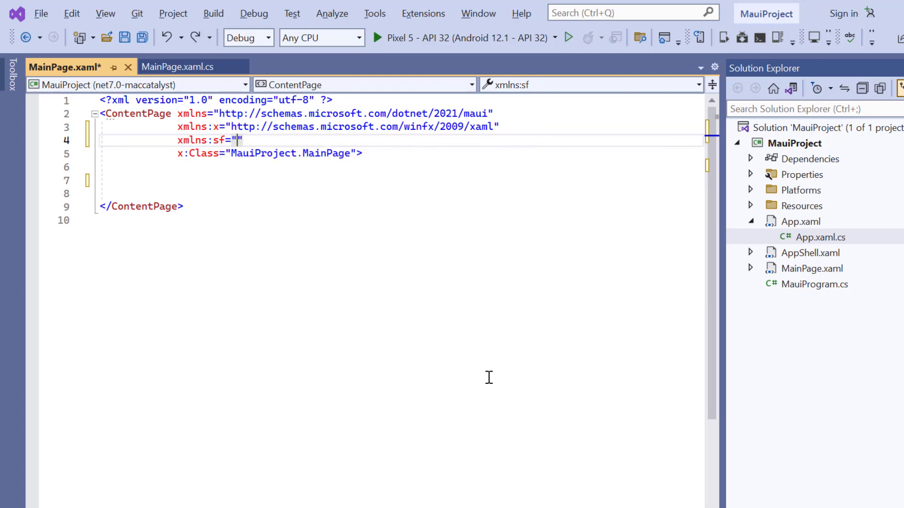
pyautogui.write('clr-namespace:Syncfusion.Maui.Core;assembly=Syncfusion.Maui.Core')
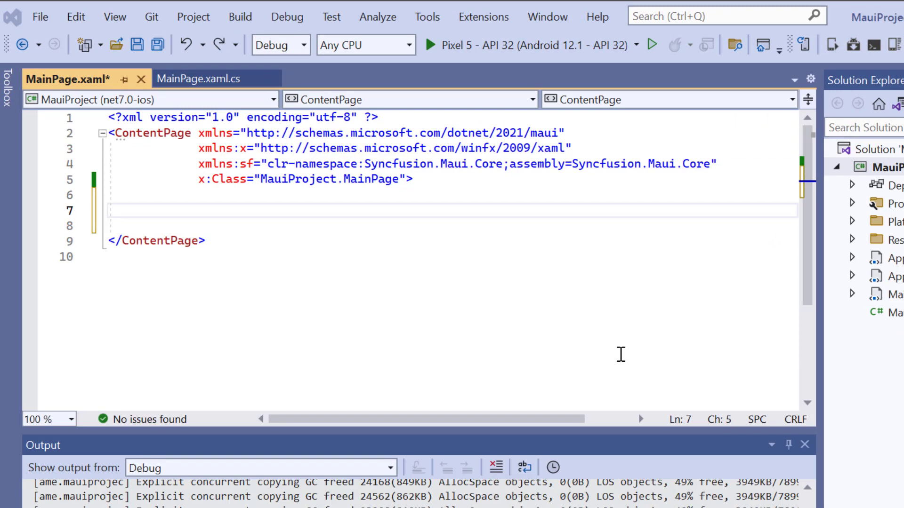
# Insert an sf:SfBadgeView element with HeightRequest 80 and WidthRequest 120
pyautogui.write('<')
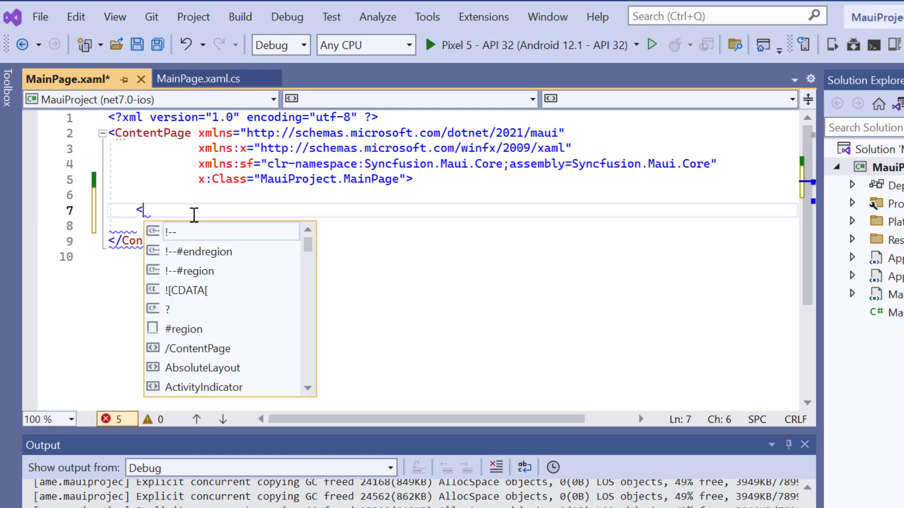
pyautogui.write('sf:SfBadgeView></sf:SfBadgeView>')
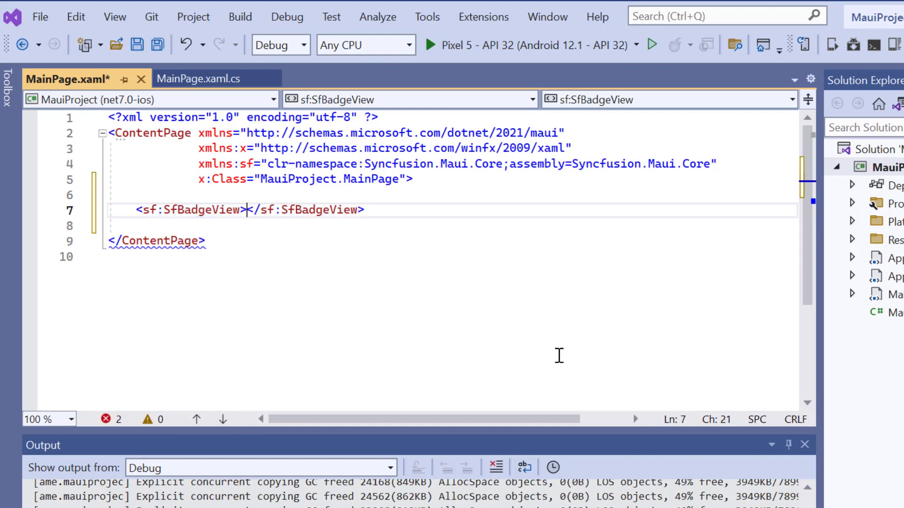
pyautogui.write('HeightRequest=""')
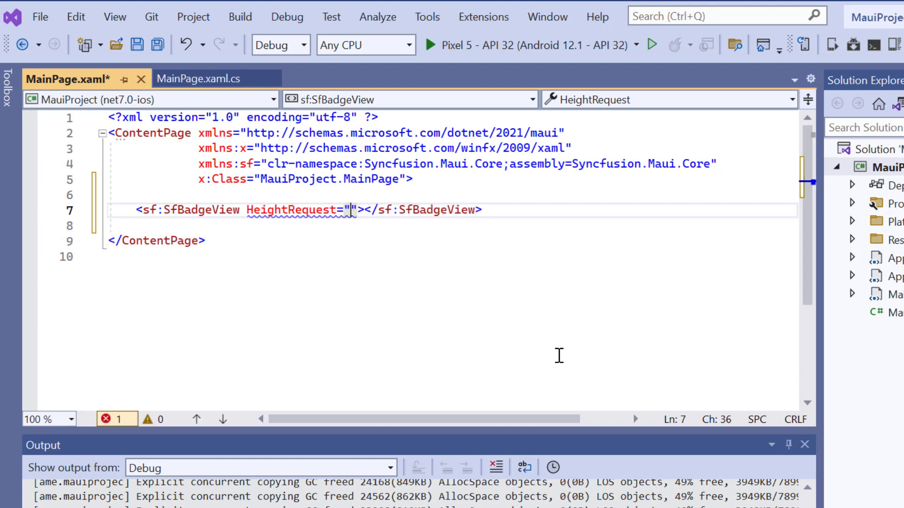
pyautogui.write('80')
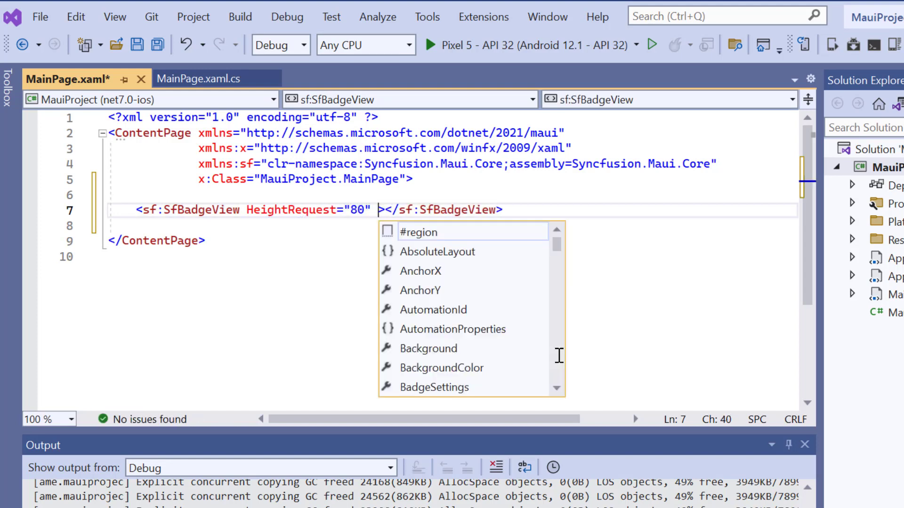
pyautogui.write('WidthRequest=""')
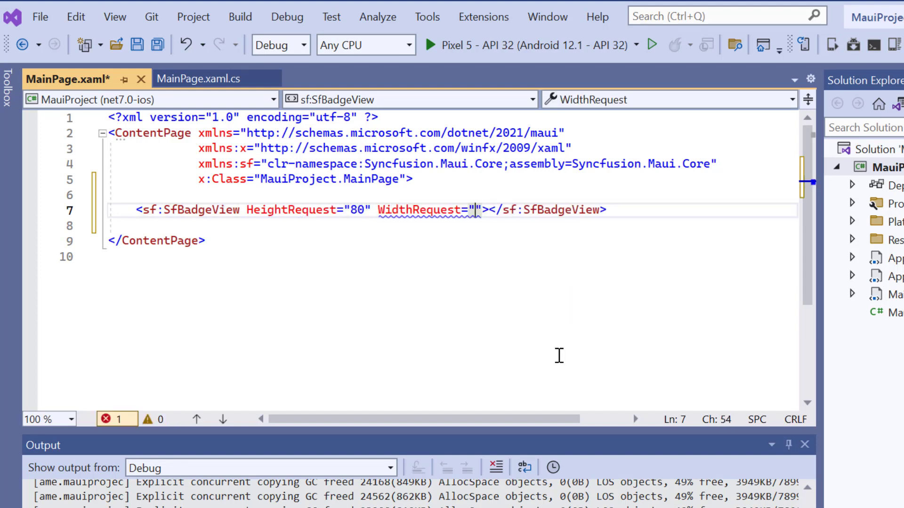
pyautogui.write('120')
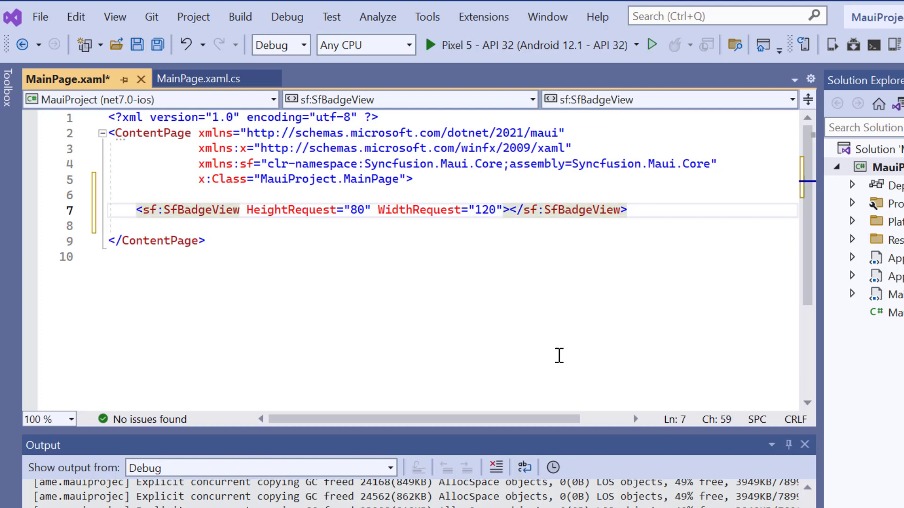
# Add SfBadgeView.Content holding a Button with Text "Message", height 60 and width 120
pyautogui.write('<sf:SfBadgeView.')
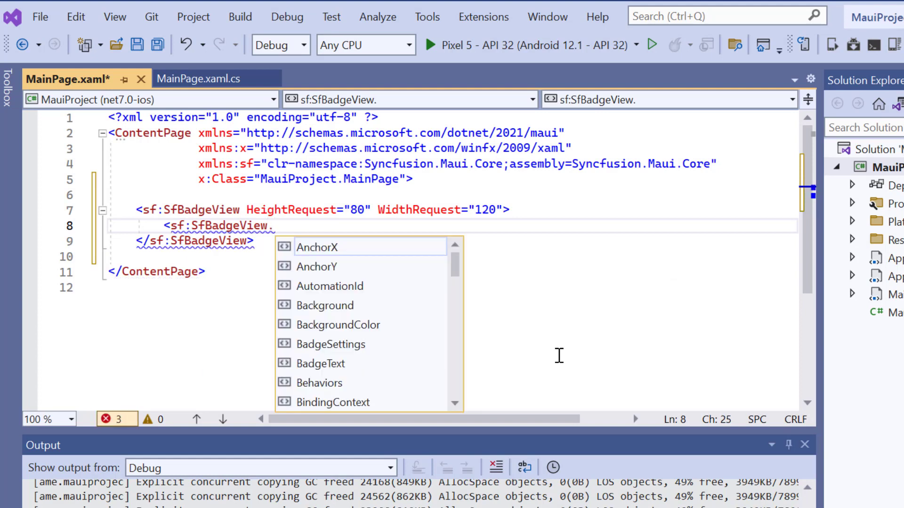
pyautogui.write('Content></sf:SfBadgeView.Content>')
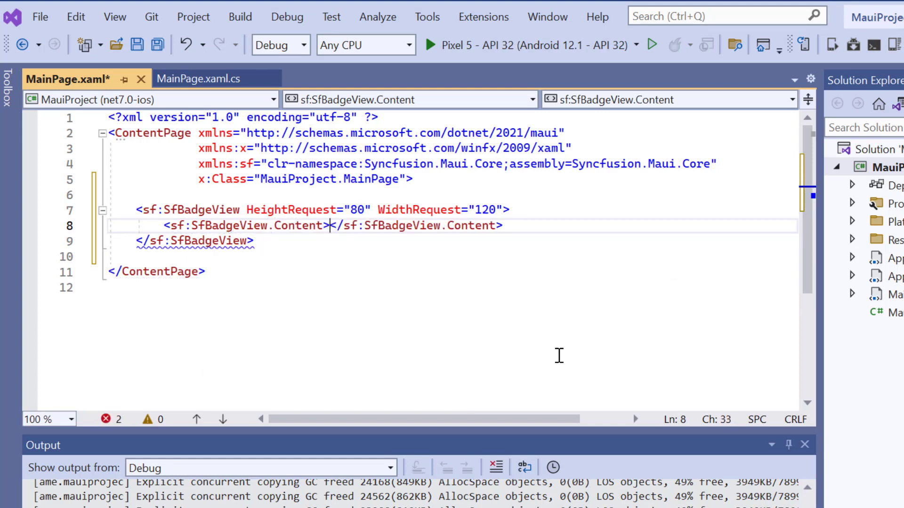
pyautogui.press('Enter')
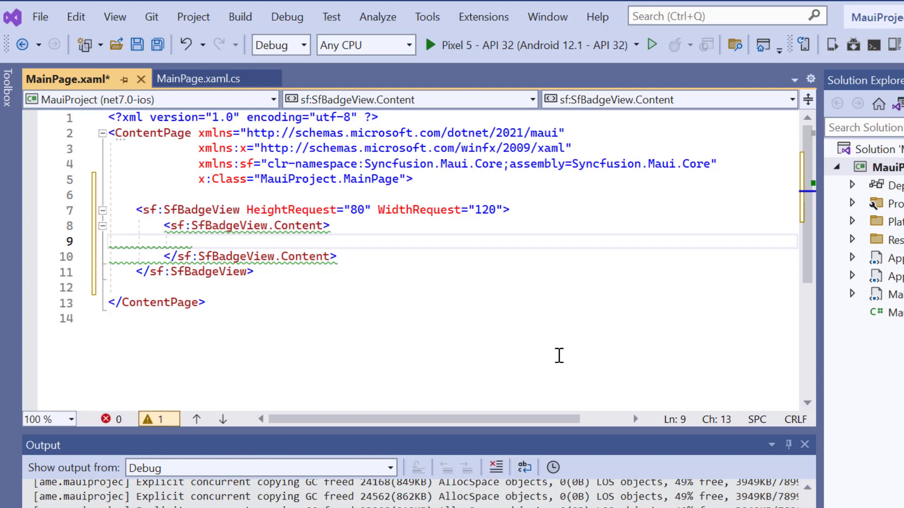
pyautogui.write('<Button />')
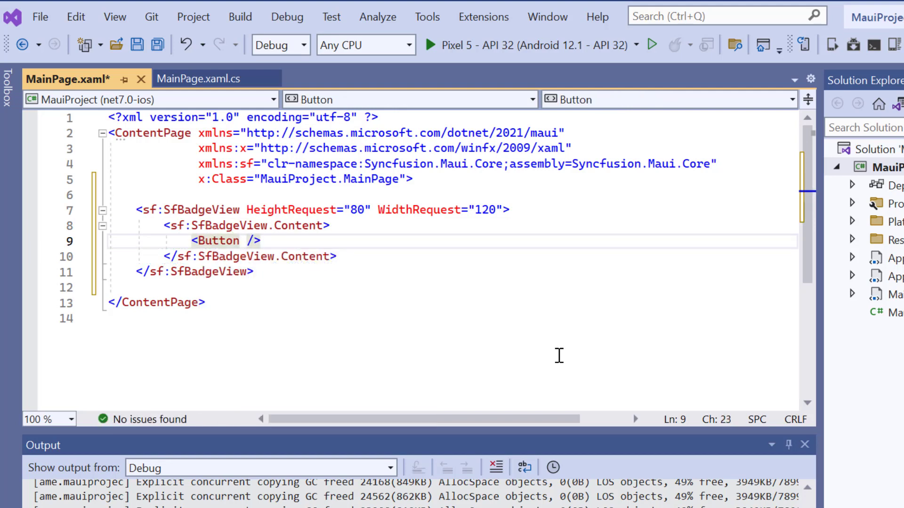
pyautogui.write('Text=""')
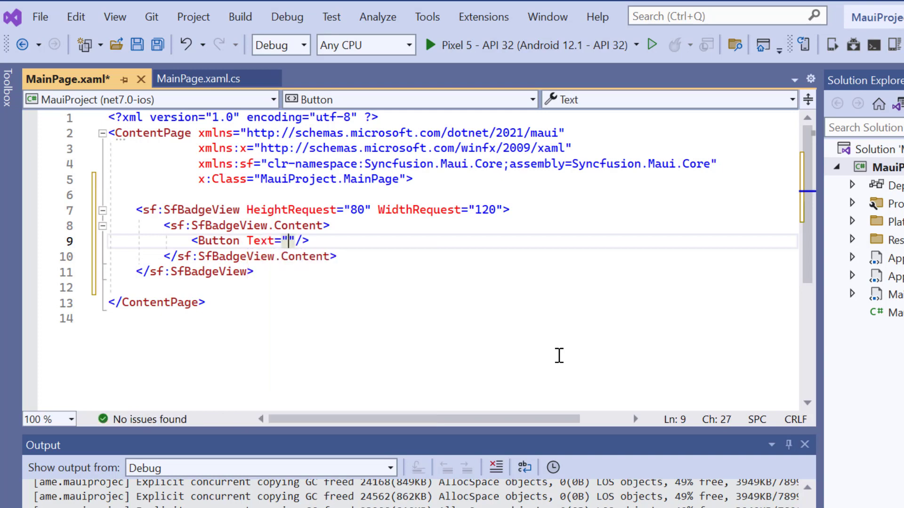
pyautogui.write('Message')
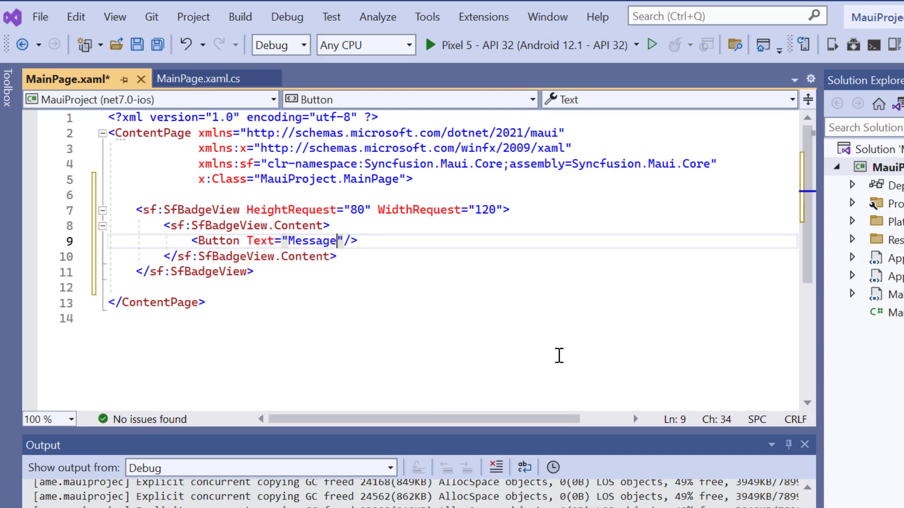
pyautogui.write('HeightRequest=""')
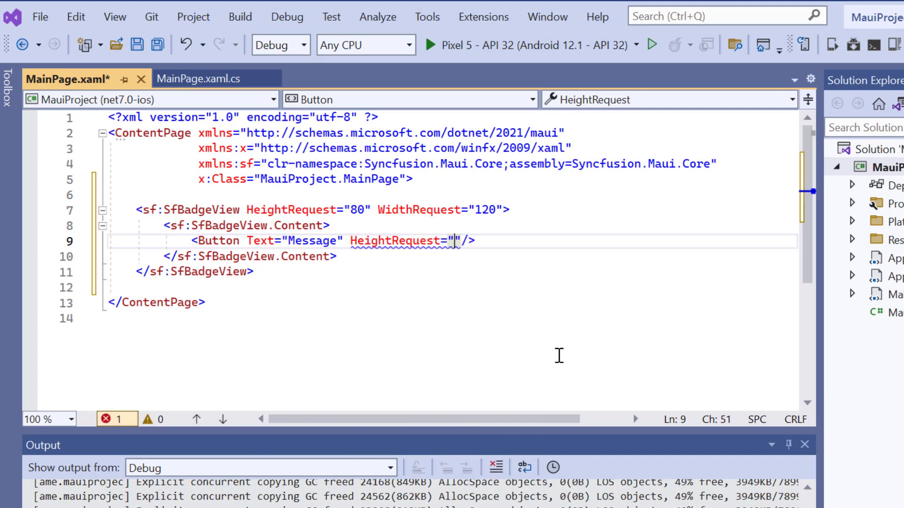
pyautogui.write('60')
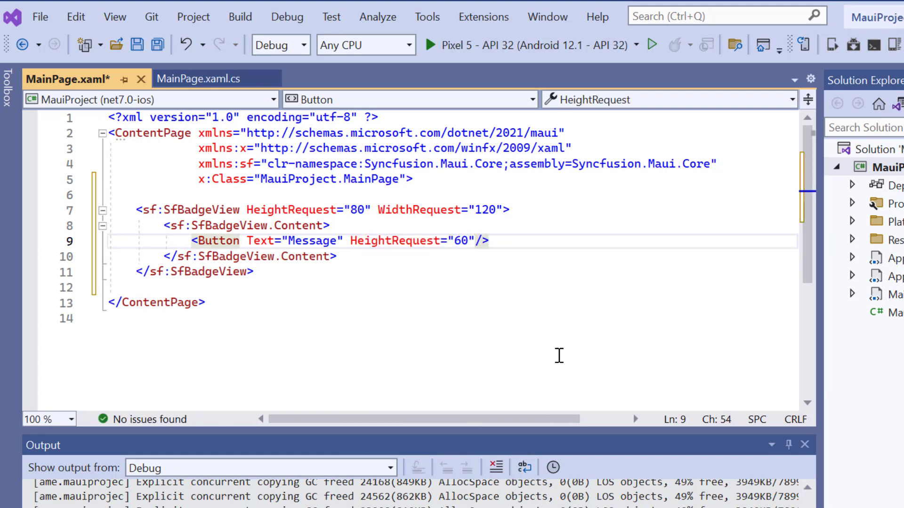
pyautogui.write('WidthRequest="1"')
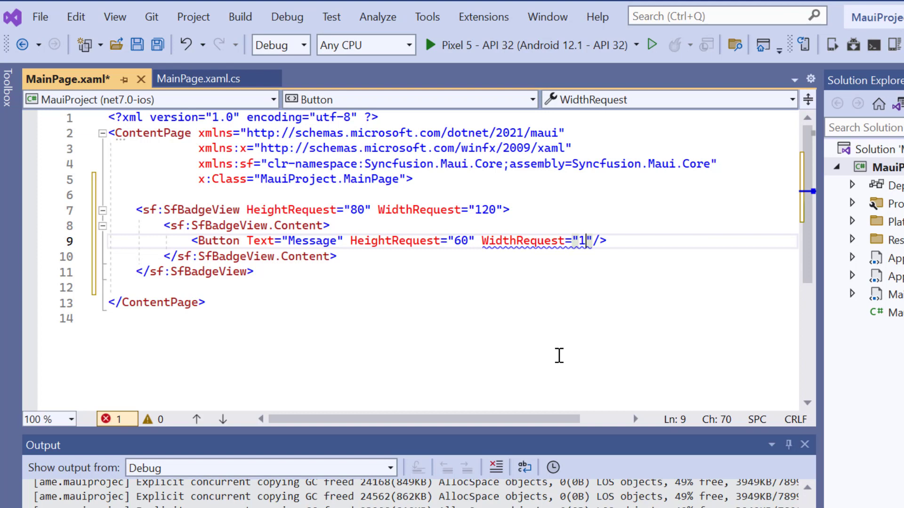
pyautogui.write('20')
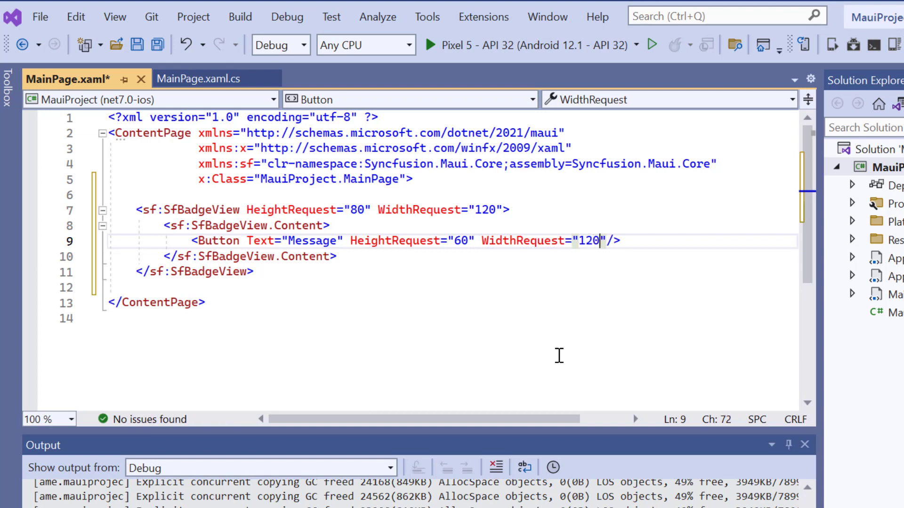
pyautogui.click(242, 209)
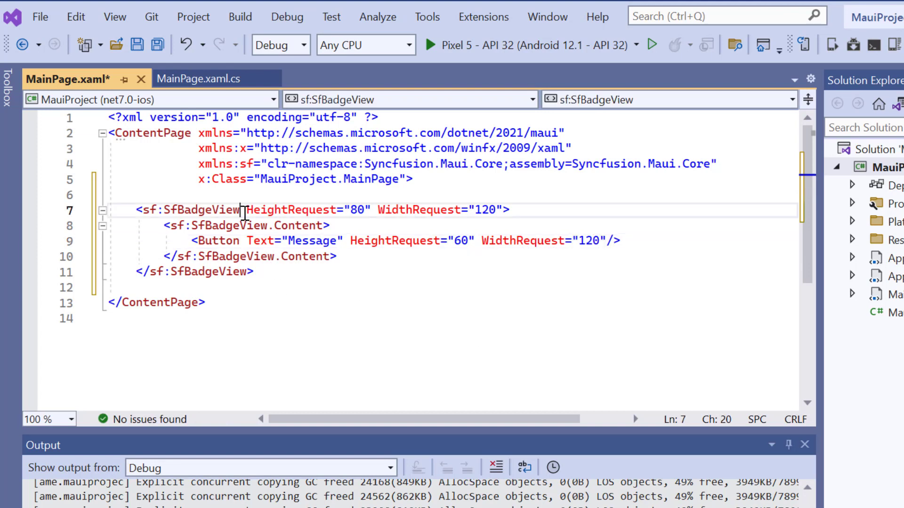
# Set BadgeText="20" on the SfBadgeView tag
pyautogui.write('BadgeText="')
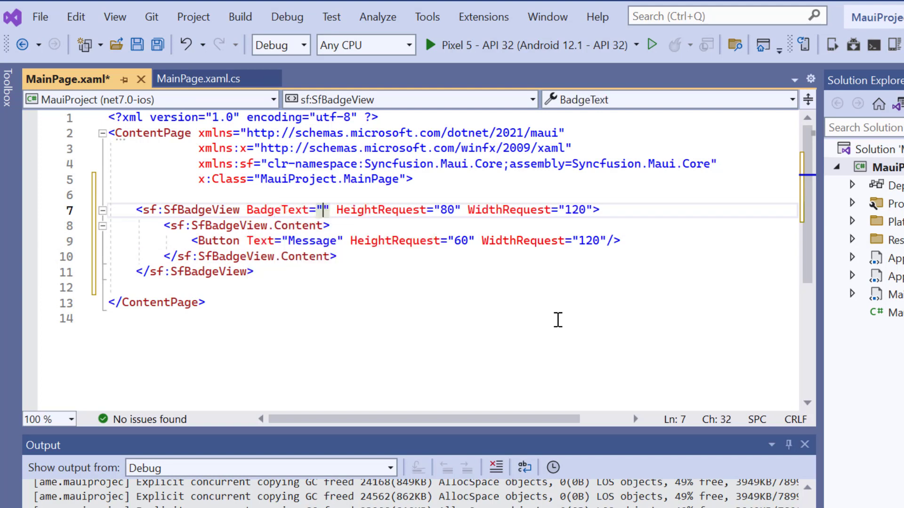
pyautogui.write('20')
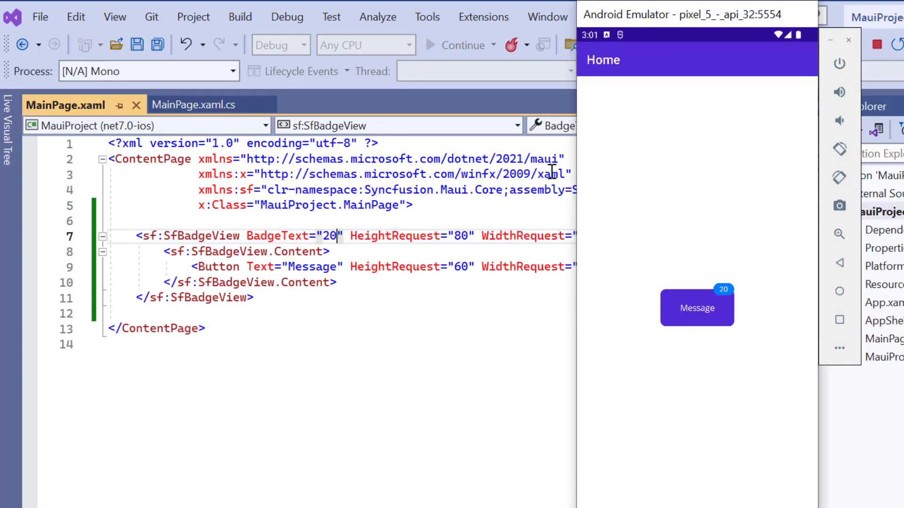
pyautogui.moveTo(440, 375)
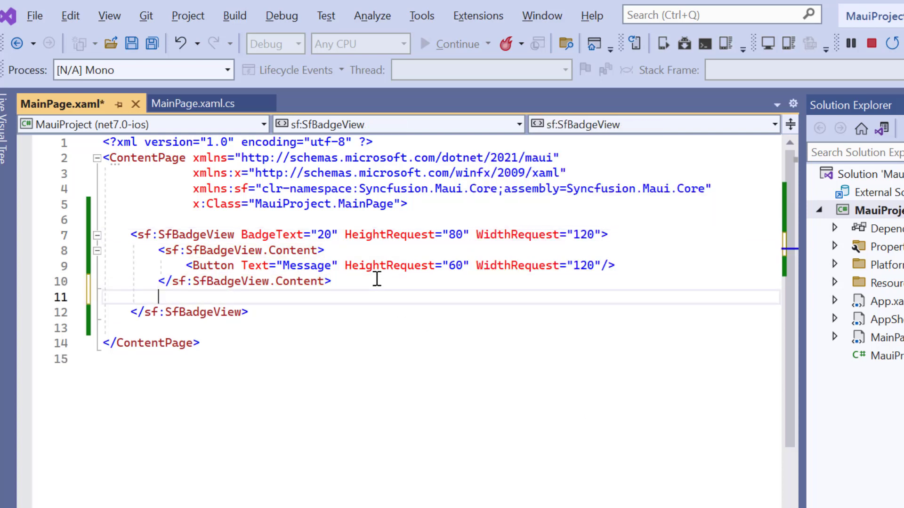
# Add an SfBadgeView.BadgeSettings block containing sf:BadgeSettings with Type="Info"
pyautogui.write('<sf')
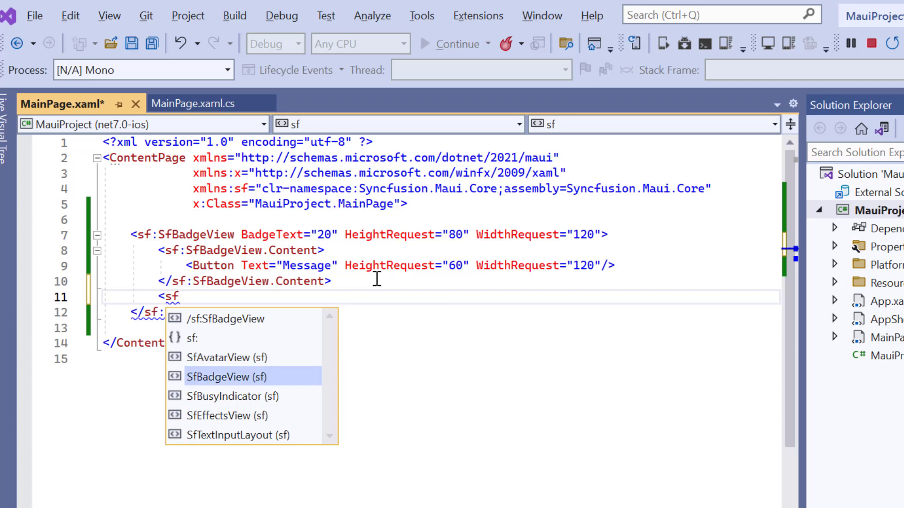
pyautogui.write('SfBadgeView.BadgeSettings></sf:SfBadgeView.BadgeSettings>')
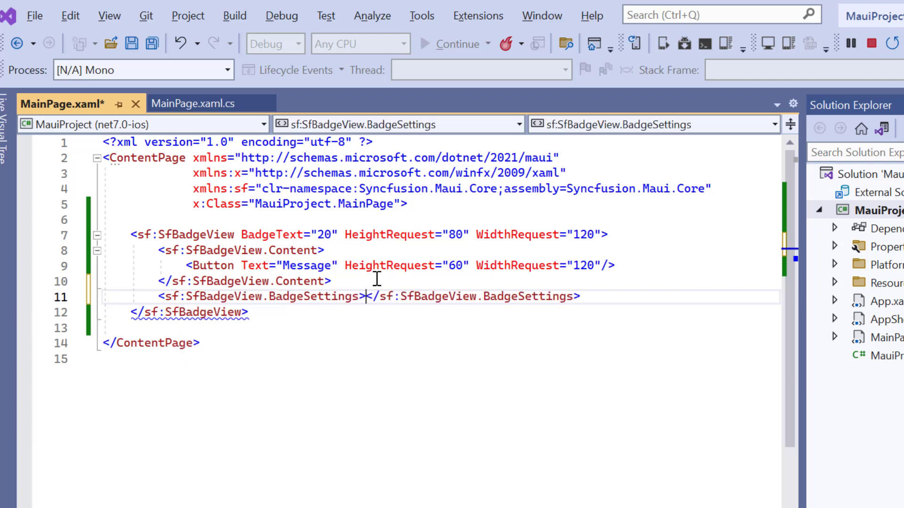
pyautogui.press('Enter')
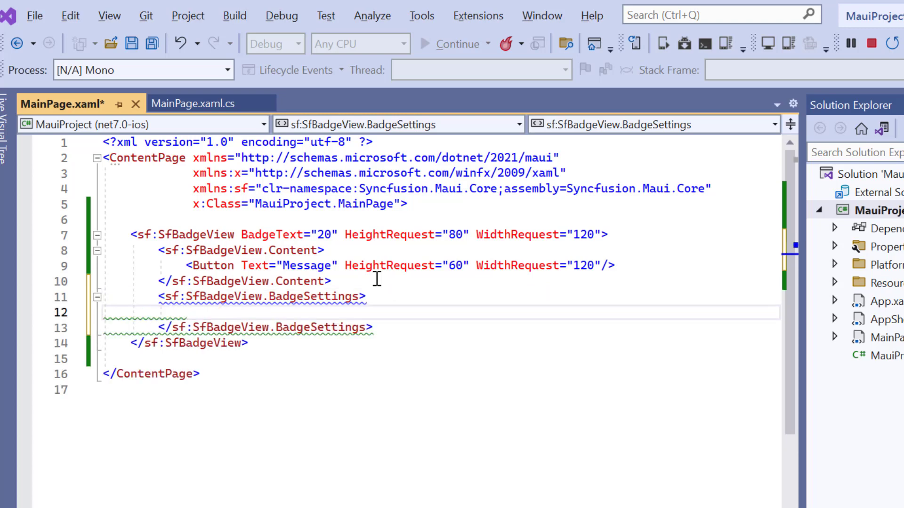
pyautogui.write('<sf:BadgeSettings />')
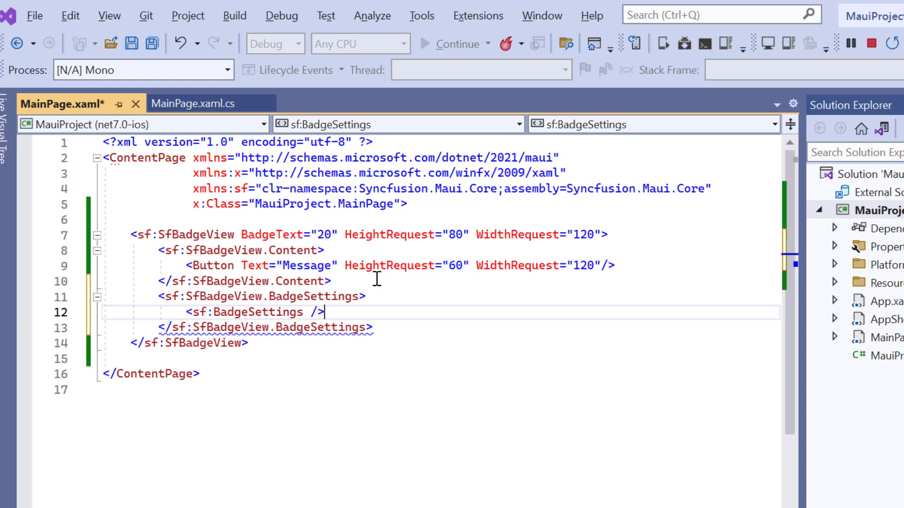
pyautogui.write('Type="')
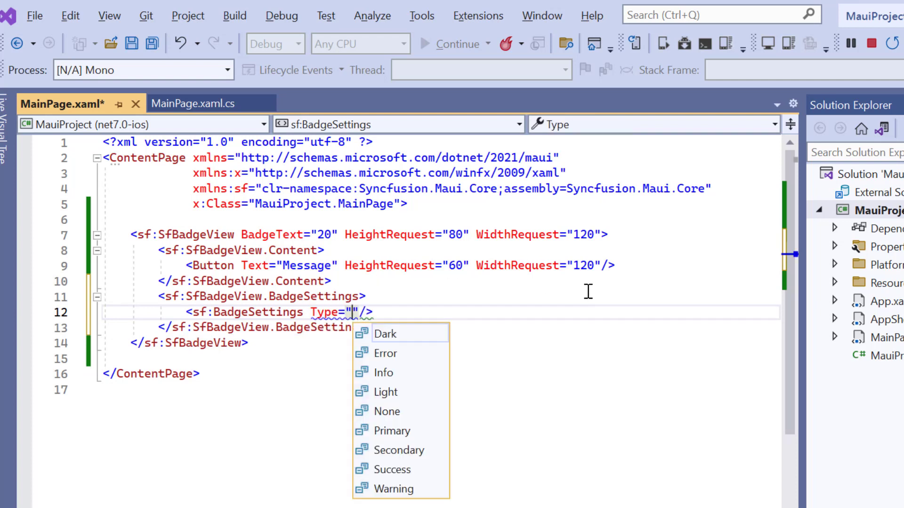
pyautogui.click(383, 373)
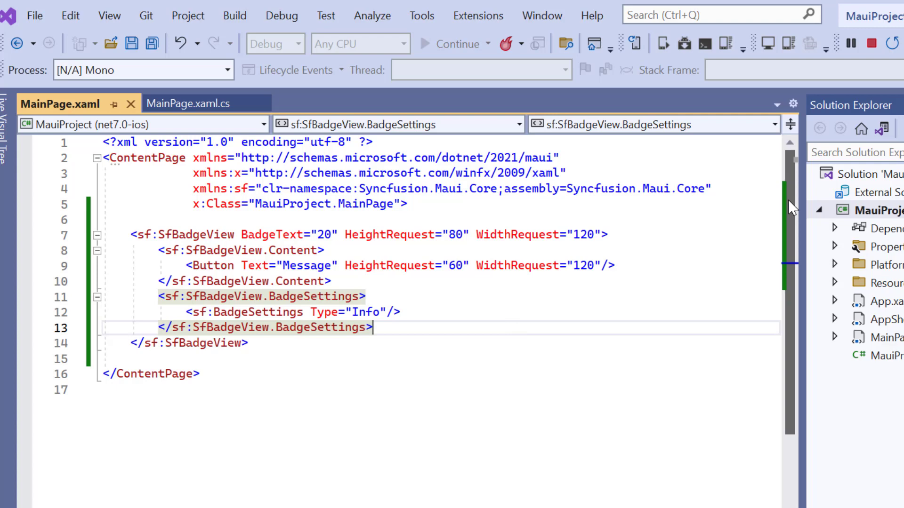
# Give the badge settings FontSize 15, Italic attributes and a serif FontFamily
pyautogui.scroll(-3)
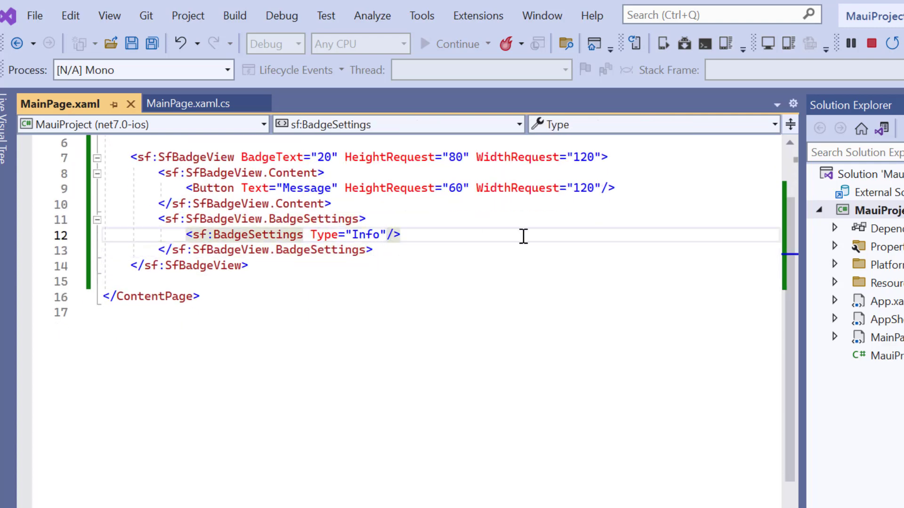
pyautogui.write('Font/>')
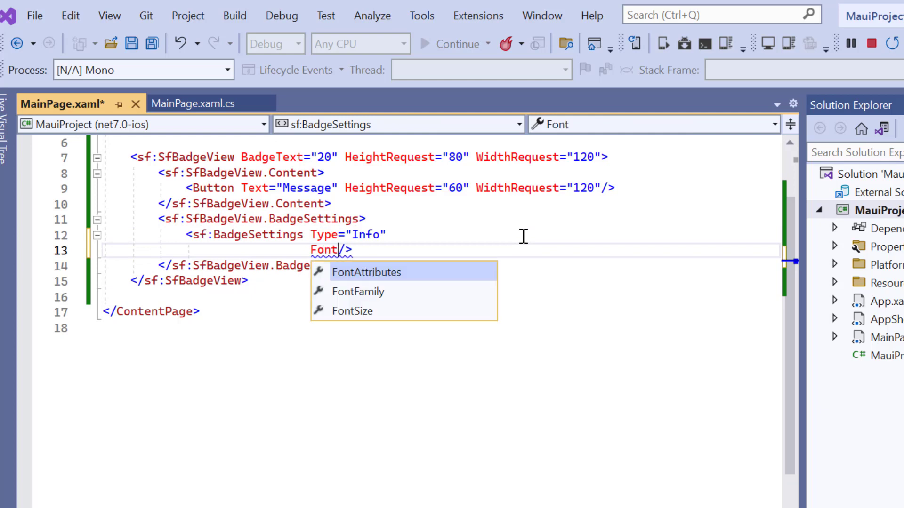
pyautogui.click(352, 311)
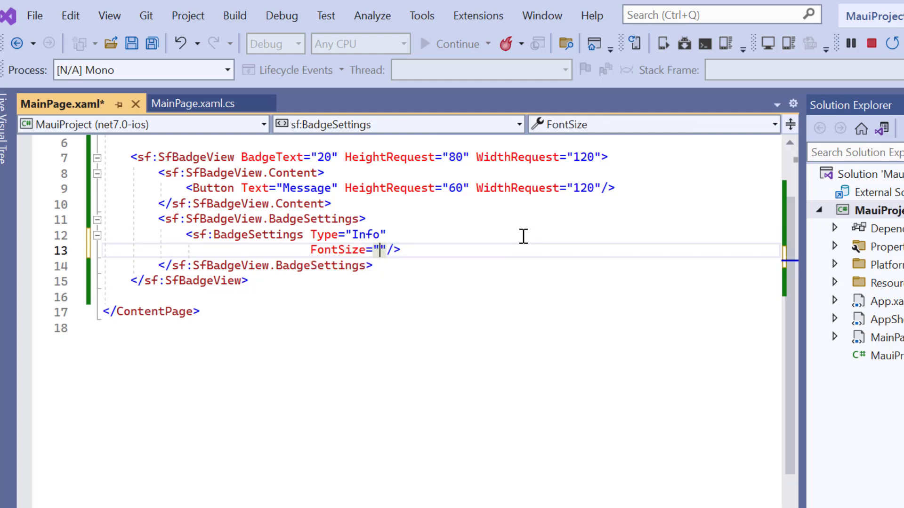
pyautogui.write('15')
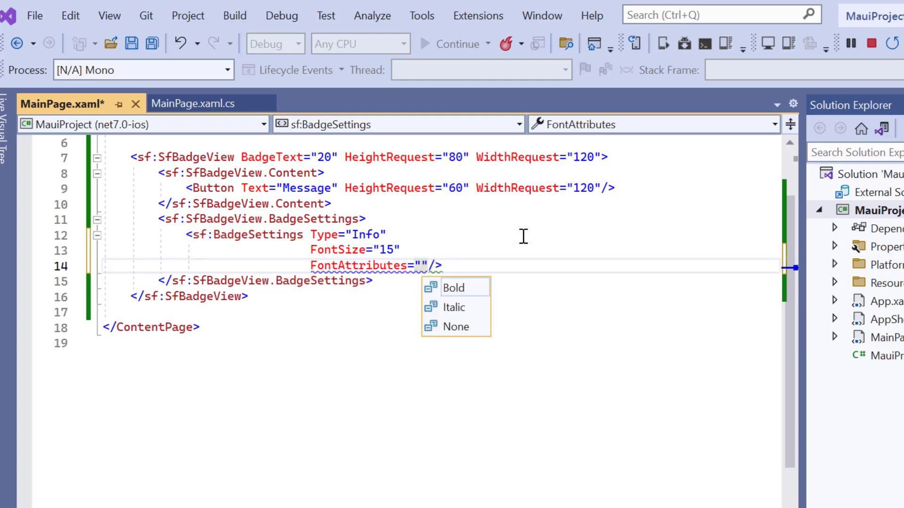
pyautogui.click(454, 308)
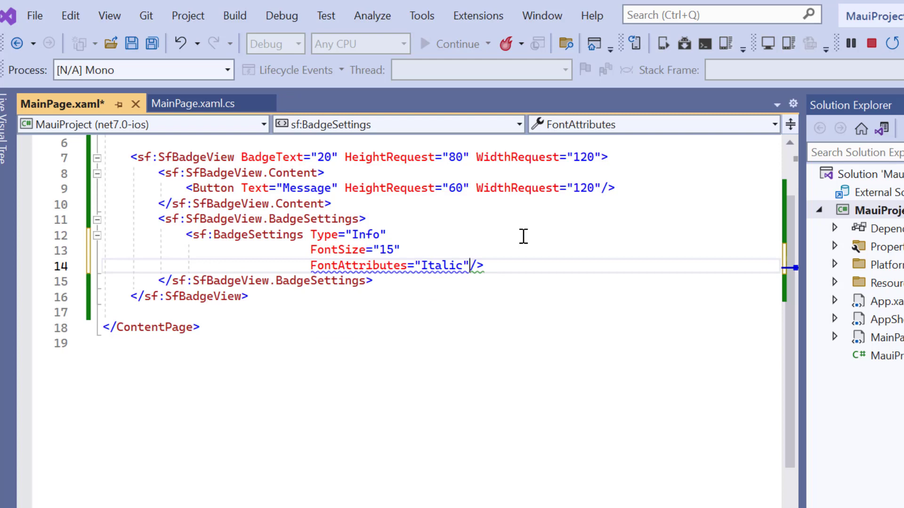
pyautogui.press('Enter')
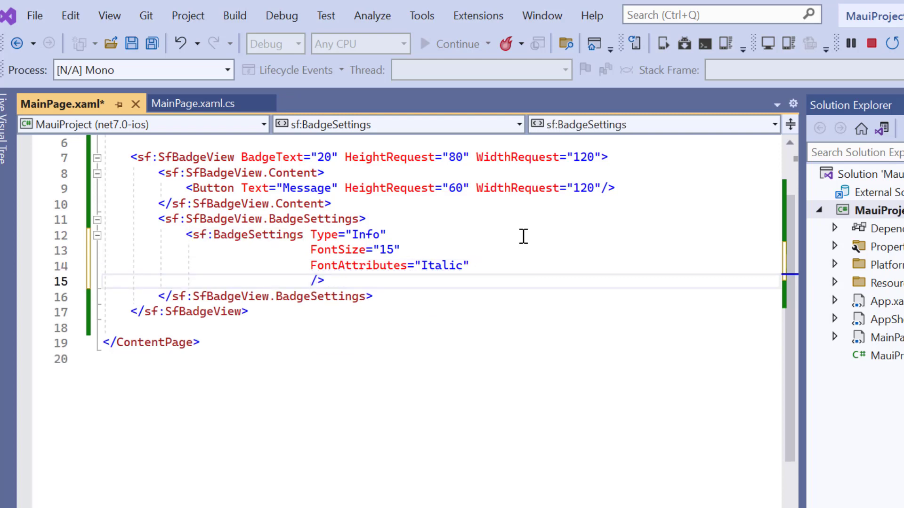
pyautogui.write('Fon')
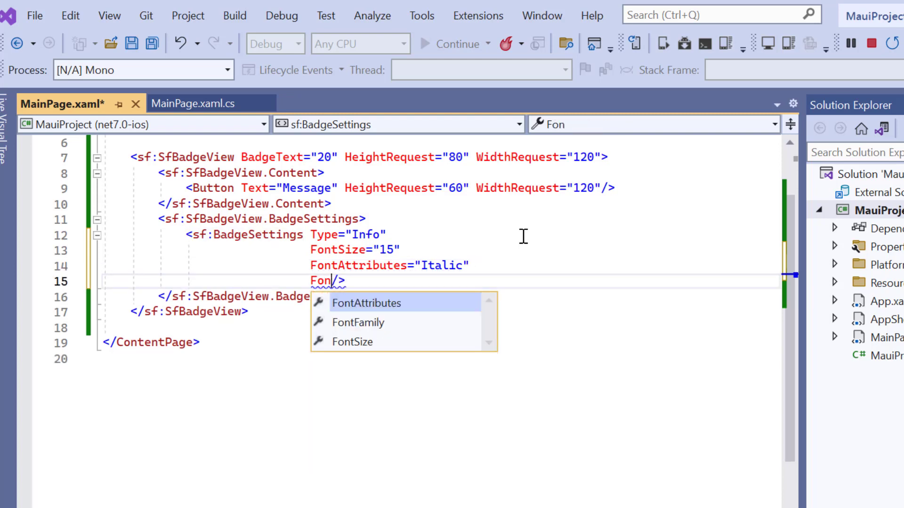
pyautogui.click(358, 323)
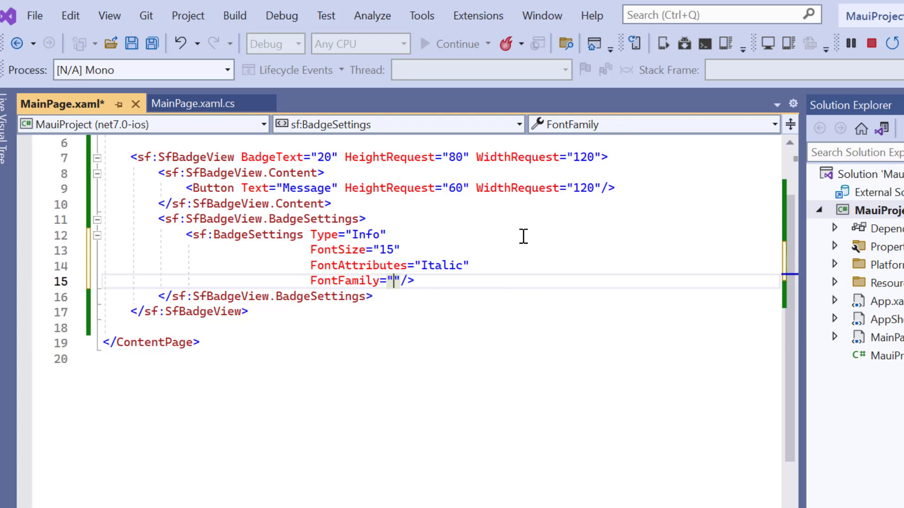
pyautogui.write('serif')
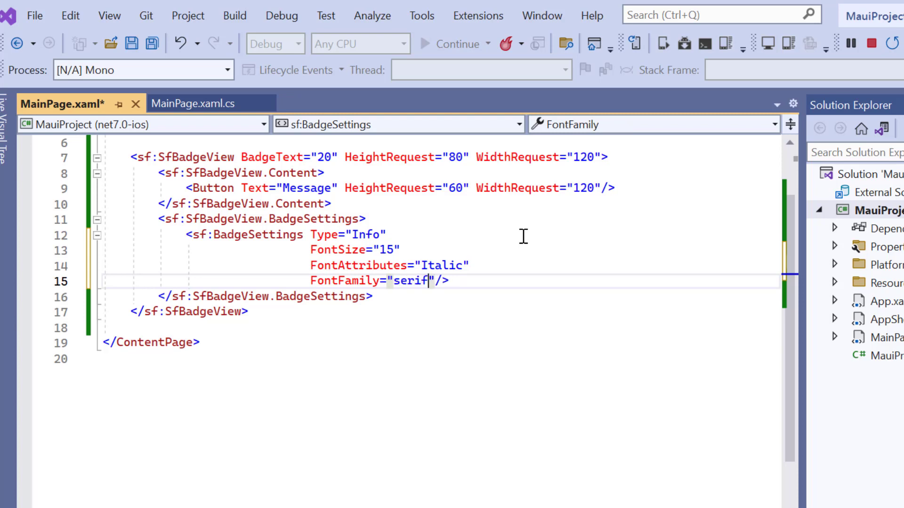
# Add TextColor="Black", Stroke="Orange" and StrokeThickness="2" to the badge settings
pyautogui.press('Enter')
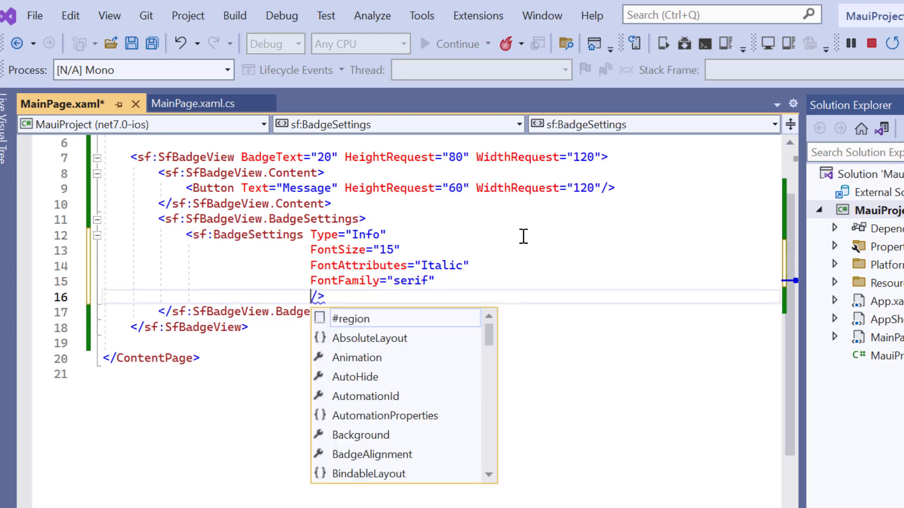
pyautogui.write('TextColor="Black')
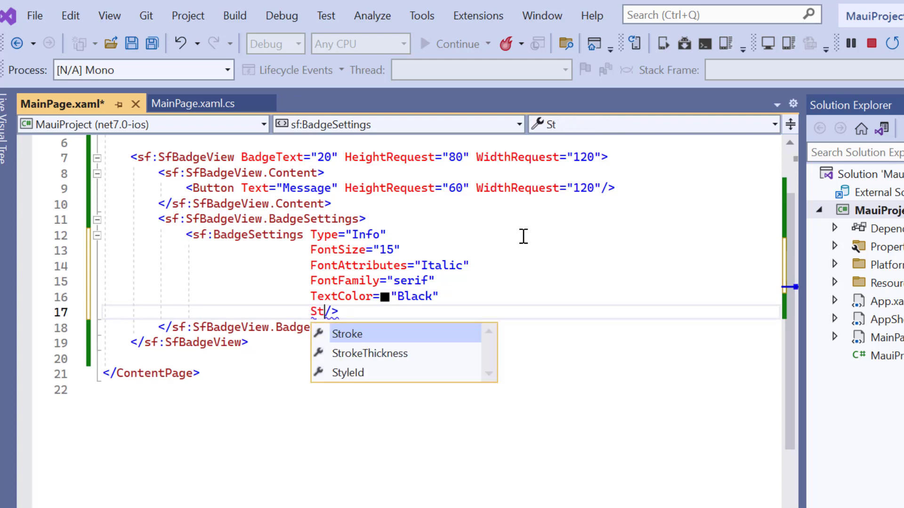
pyautogui.write('Stroke="Or"')
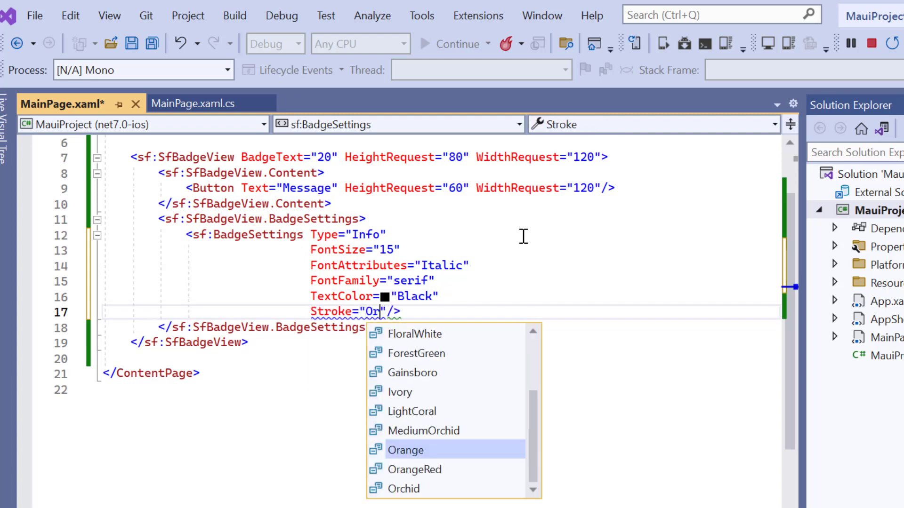
pyautogui.click(406, 451)
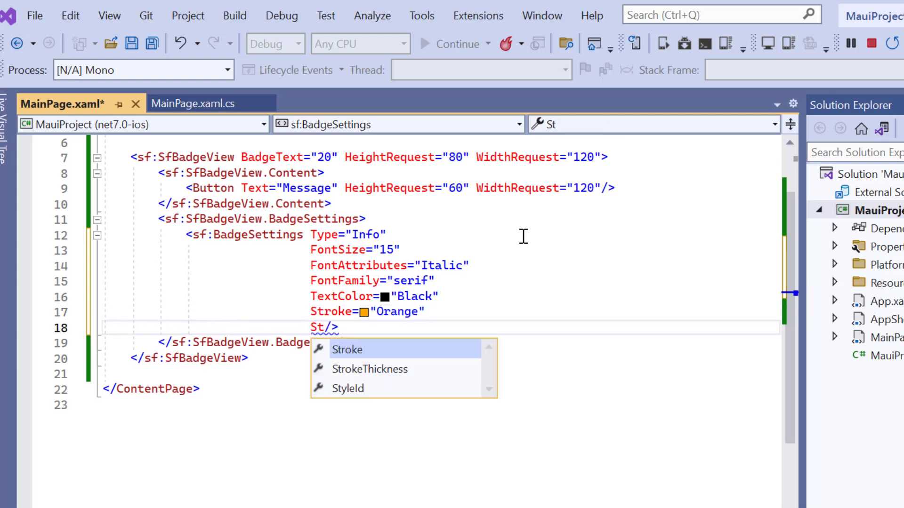
pyautogui.write('StrokeThickness="2"')
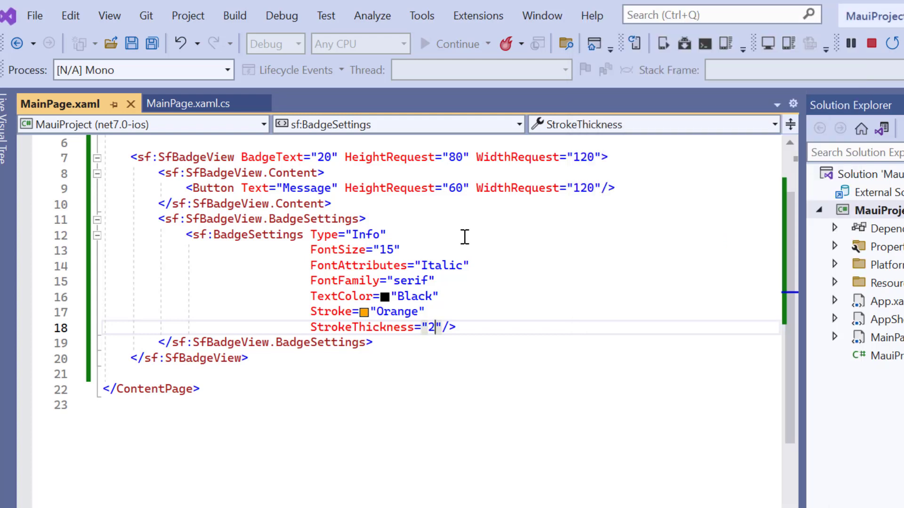
# Add Position="BottomLeft" on a new line after Type="Info", then begin a BadgeAlignment attribute
pyautogui.click(389, 235)
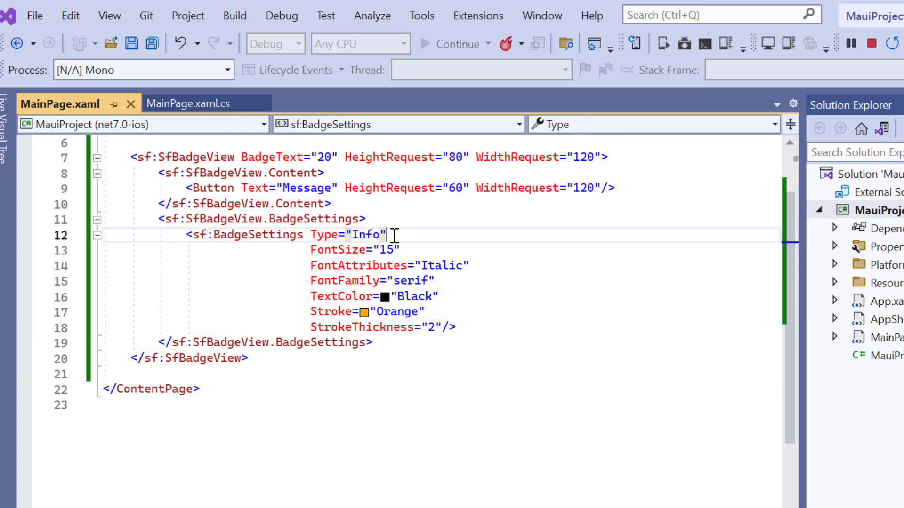
pyautogui.press('Enter')
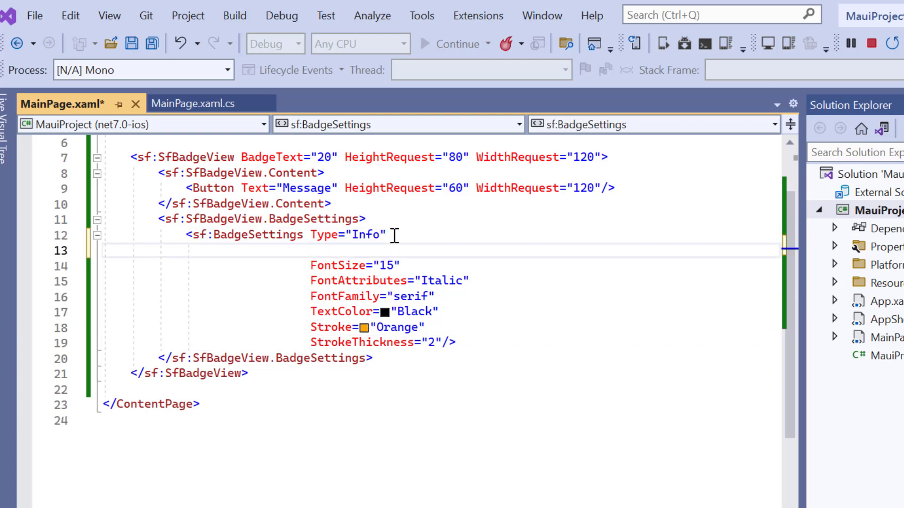
pyautogui.write('Position=""')
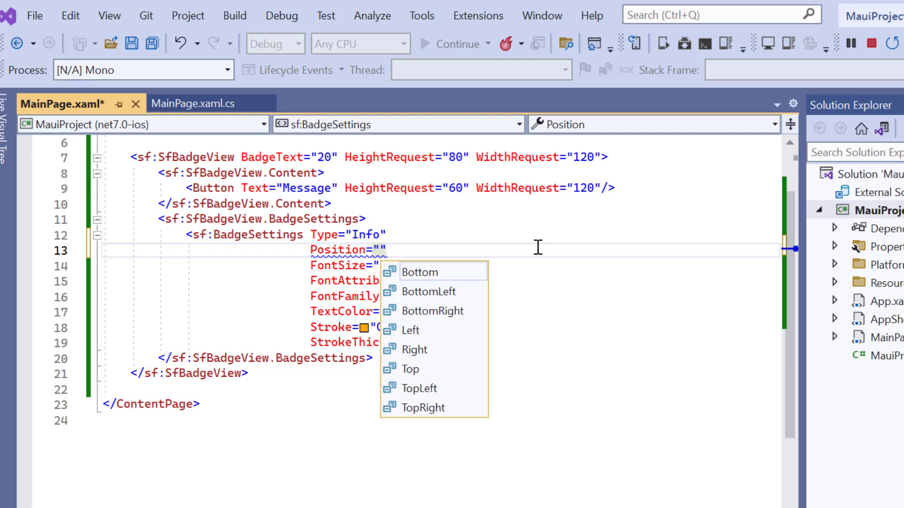
pyautogui.click(428, 292)
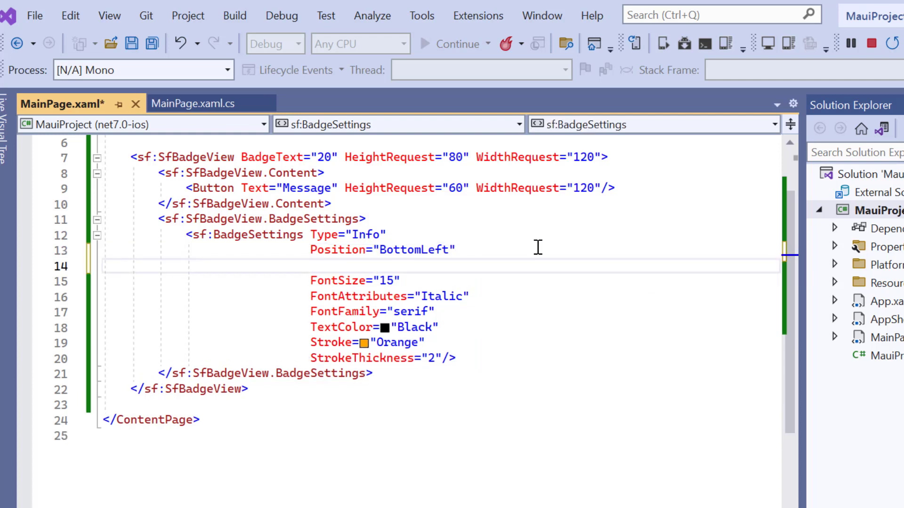
pyautogui.write('BadgeAlignment="')
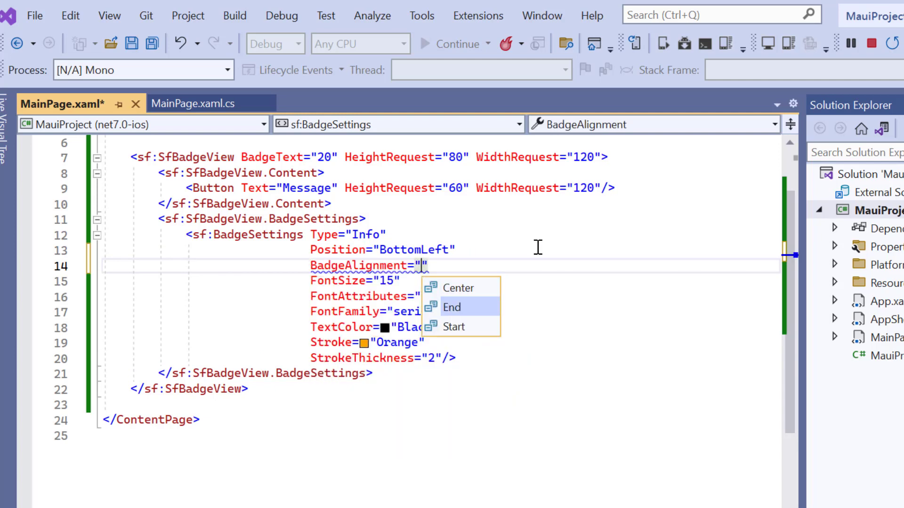
# Set BadgeAlignment to End from the IntelliSense list
pyautogui.click(452, 307)
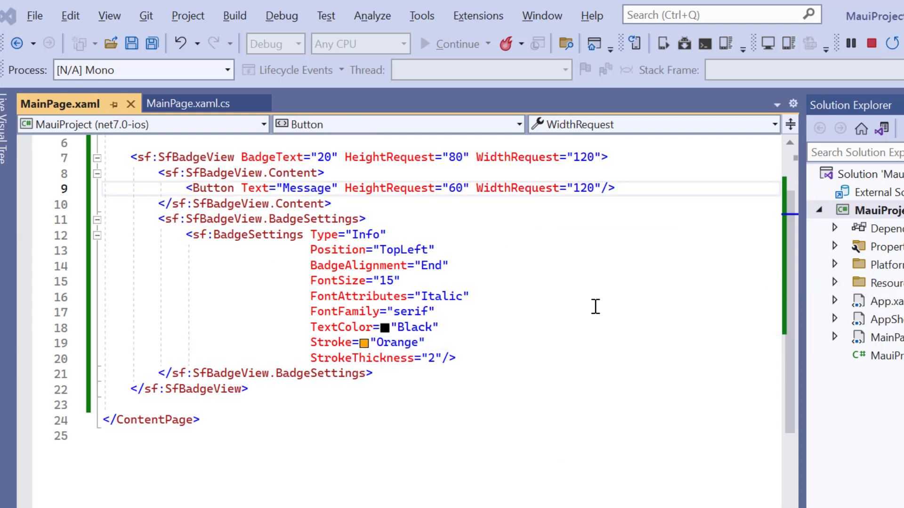
# Comment out the Message button and add a people_circle1.png Image, 100 high and 80 wide
pyautogui.press('Ctrl+K Ctrl+C')
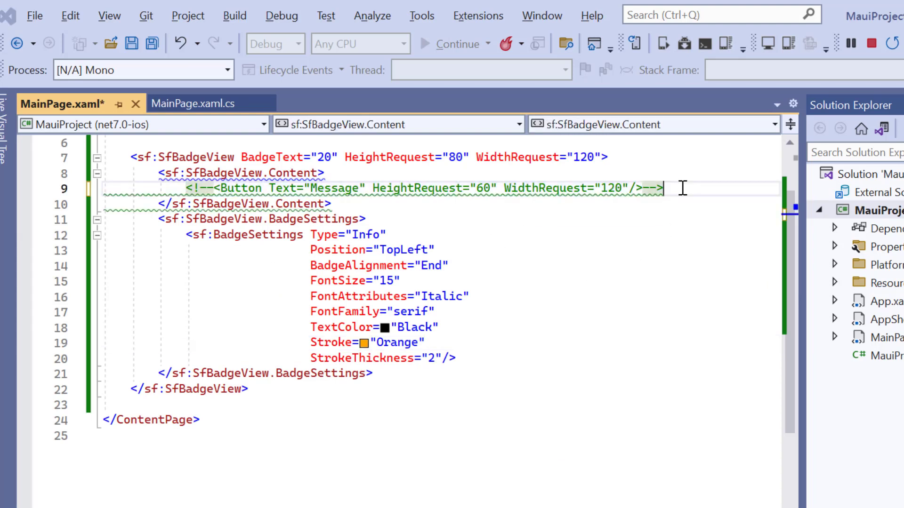
pyautogui.write('<Image')
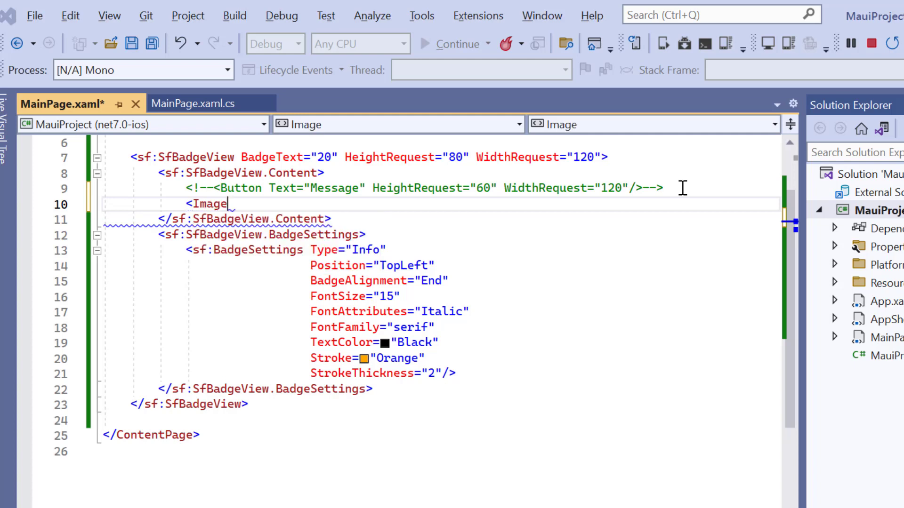
pyautogui.write('/>')
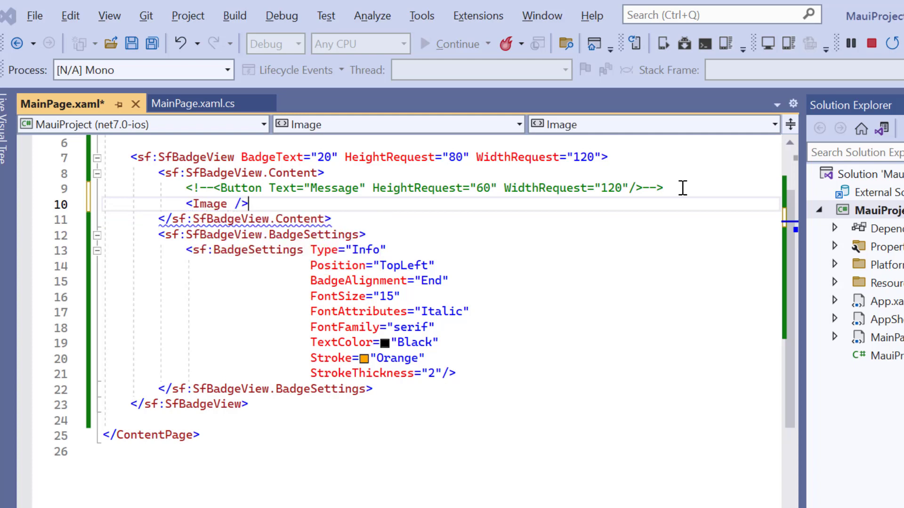
pyautogui.write('Source="')
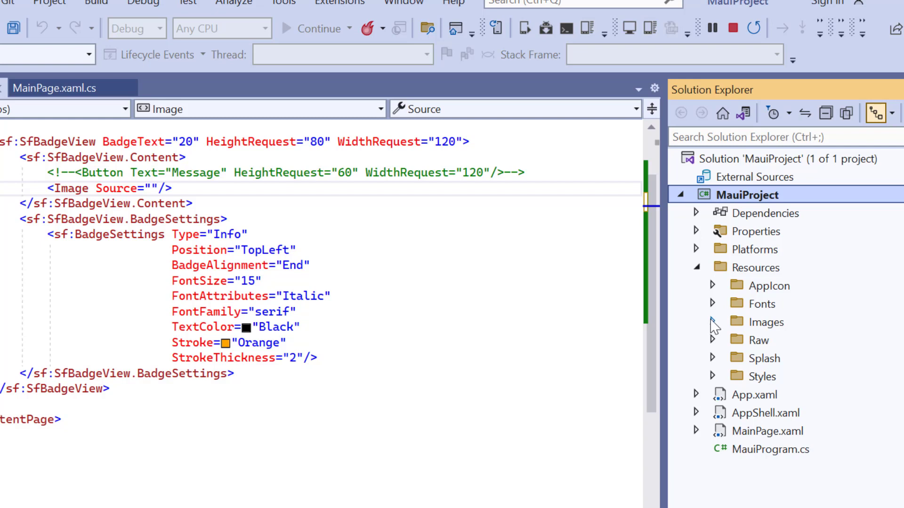
pyautogui.click(711, 322)
pyautogui.write('people_circle1.png')
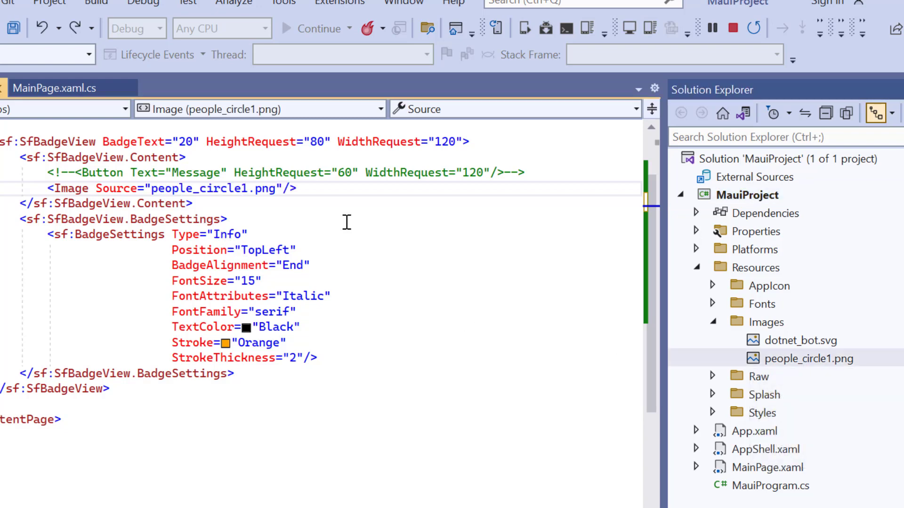
pyautogui.write('H')
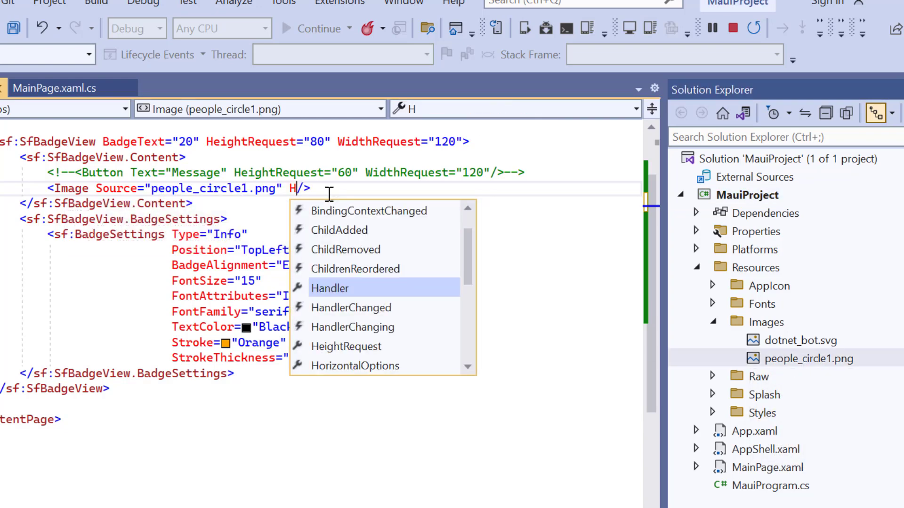
pyautogui.write('eightRequest="100')
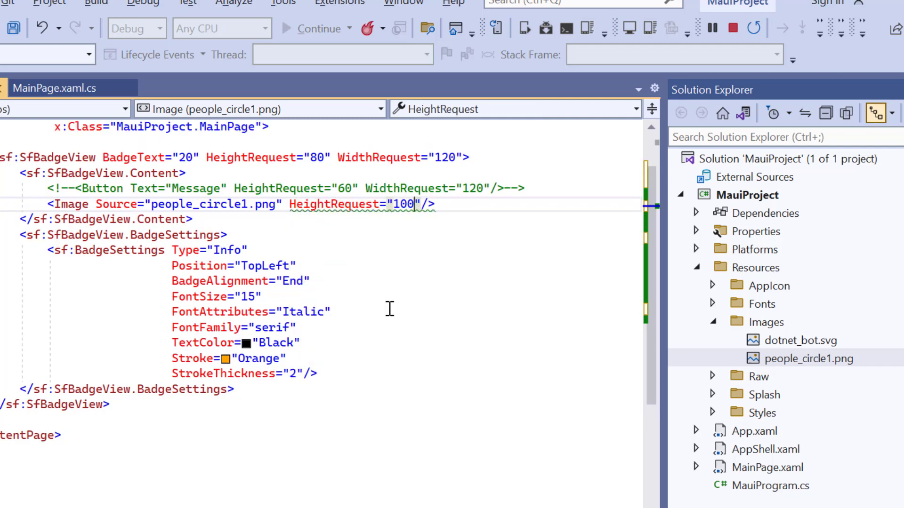
pyautogui.write('WidthRequest="80')
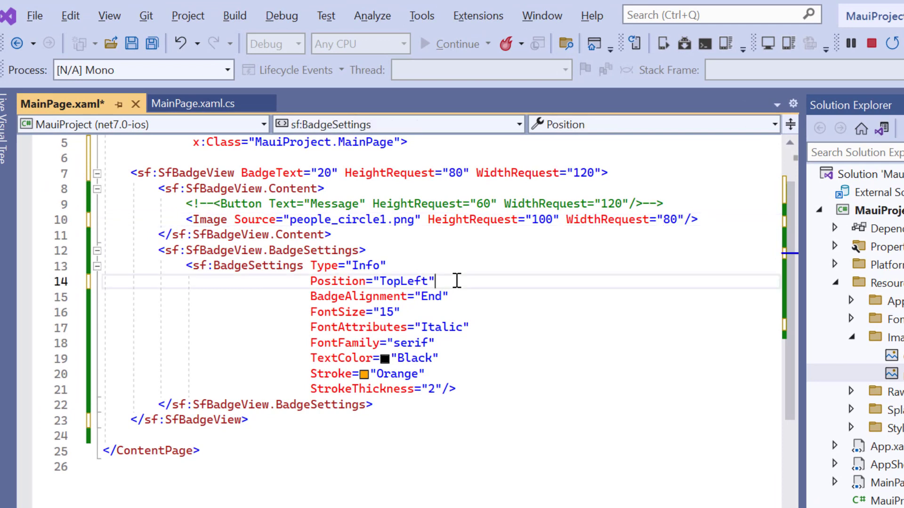
# Add Icon="Add" and Offset="1,10" to BadgeSettings, then select the Stroke and StrokeThickness lines
pyautogui.press('Enter')
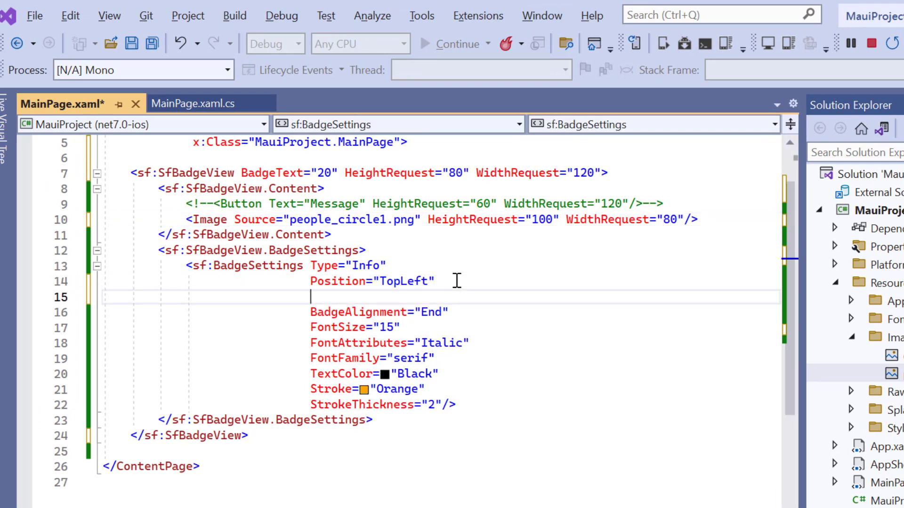
pyautogui.write('Icon=""')
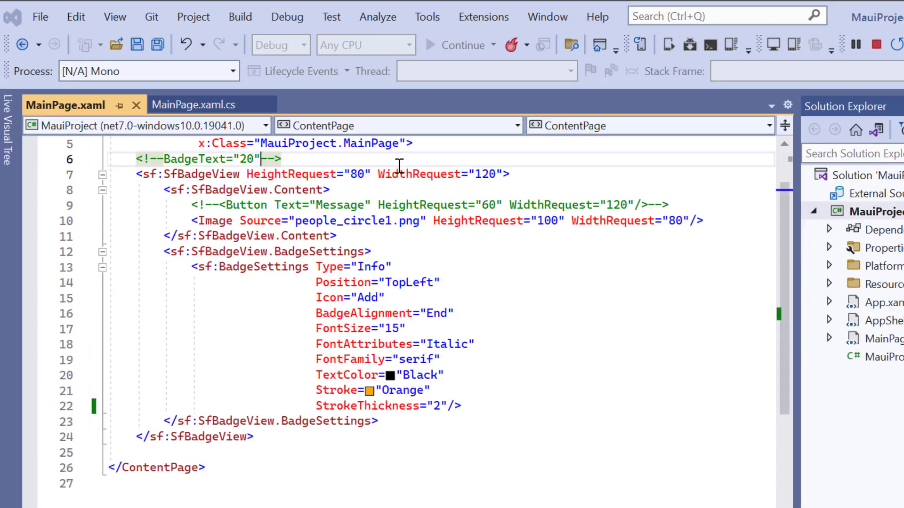
pyautogui.click(386, 297)
pyautogui.write('O')
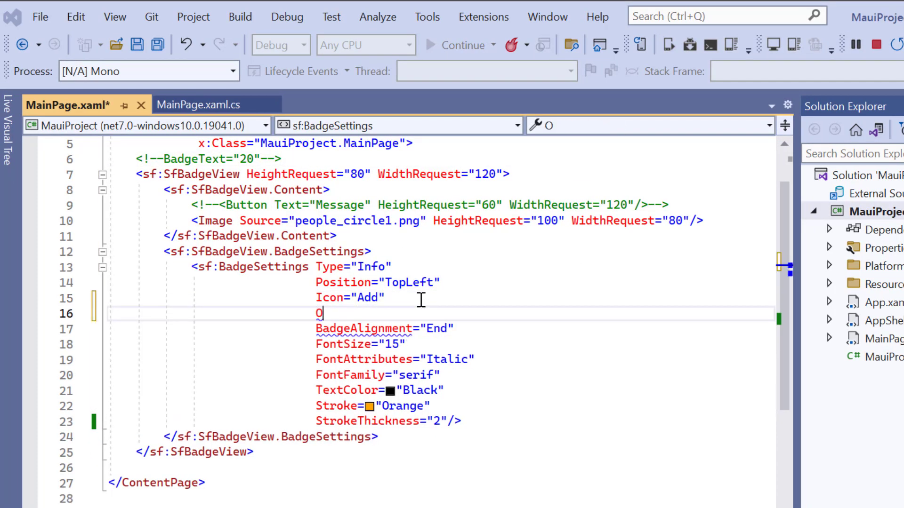
pyautogui.write('ffset="1')
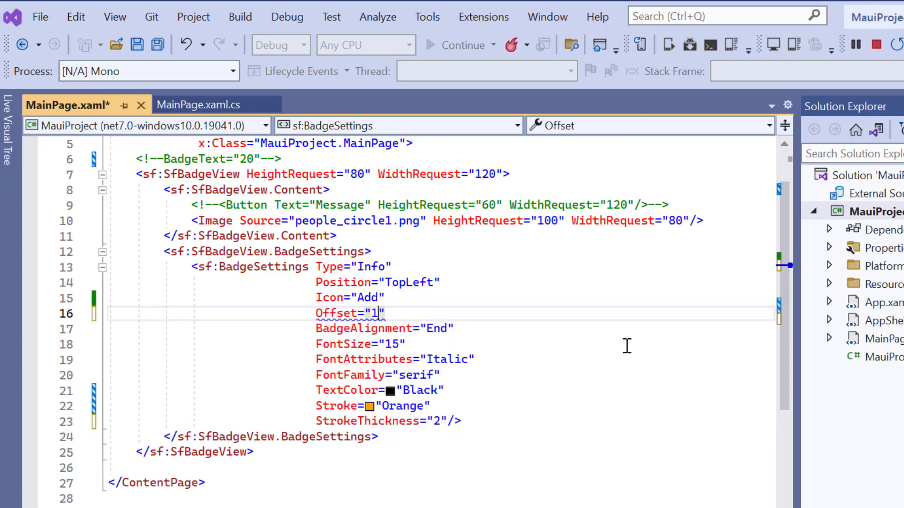
pyautogui.write(',10')
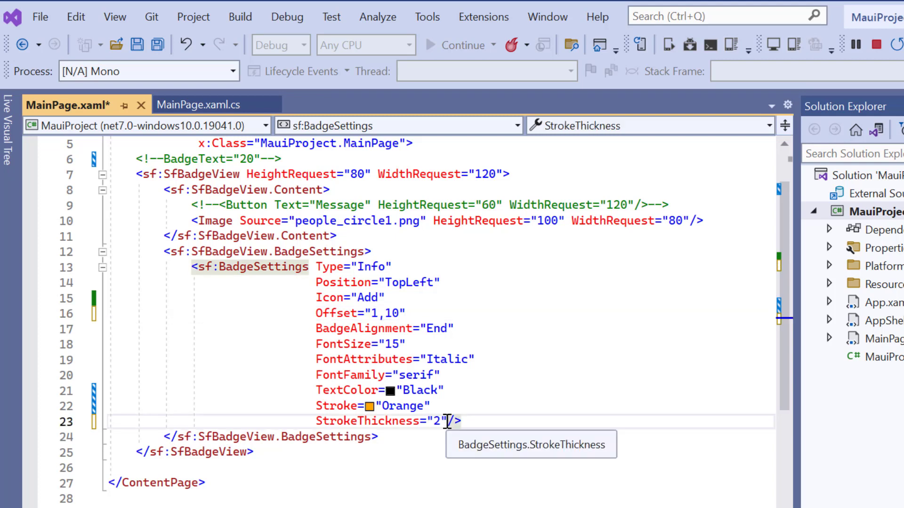
pyautogui.moveTo(444, 391); pyautogui.dragTo(455, 421)
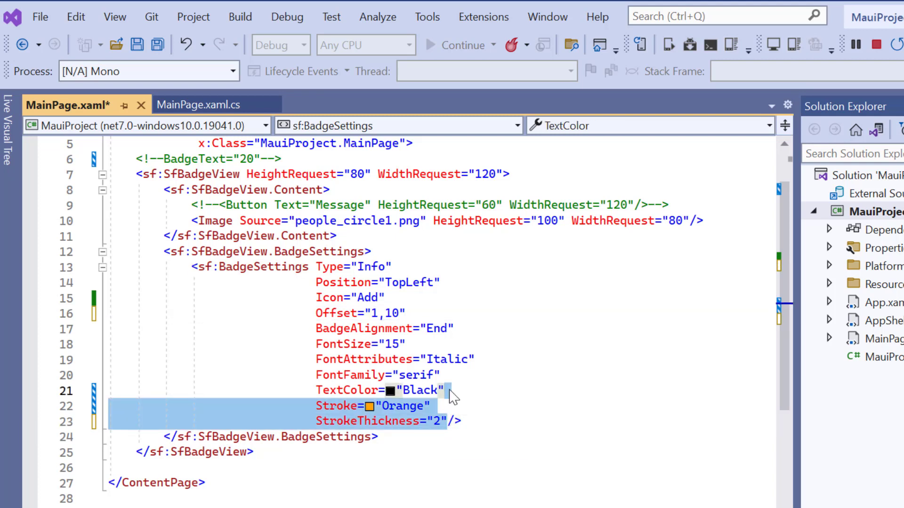